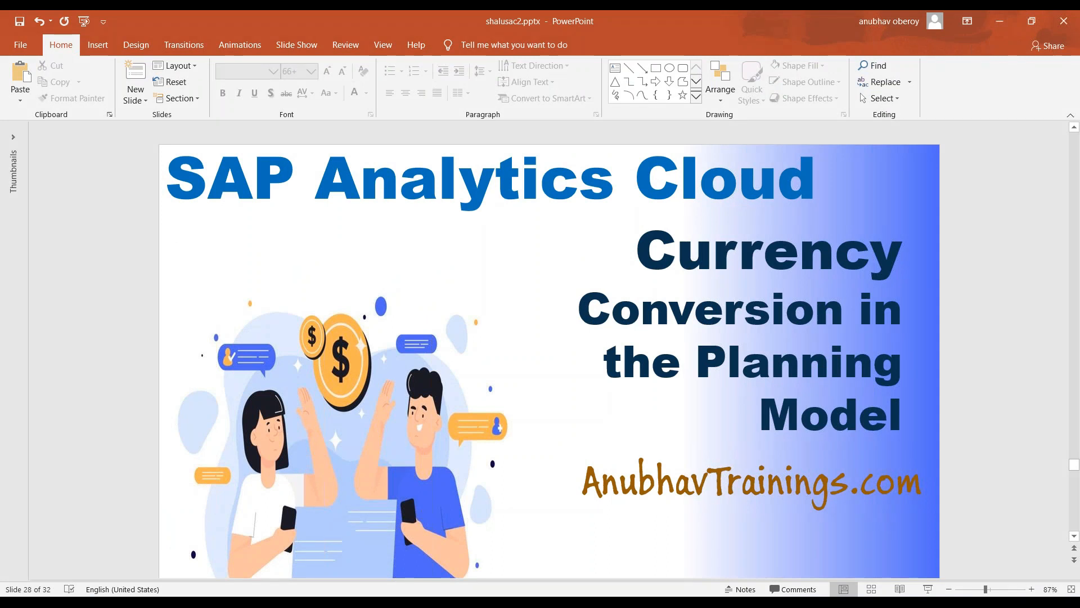
pyautogui.moveTo(435, 355)
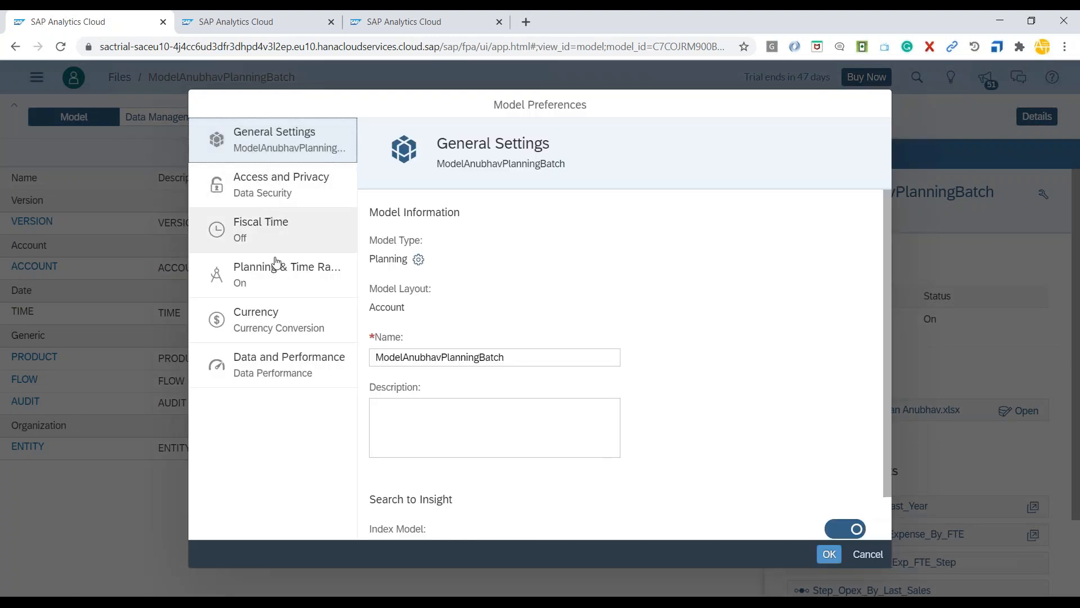
# Review the USD default, ENTITY dimension, SAC_Currency_Rates table and TIME dates, then return home
pyautogui.click(255, 319)
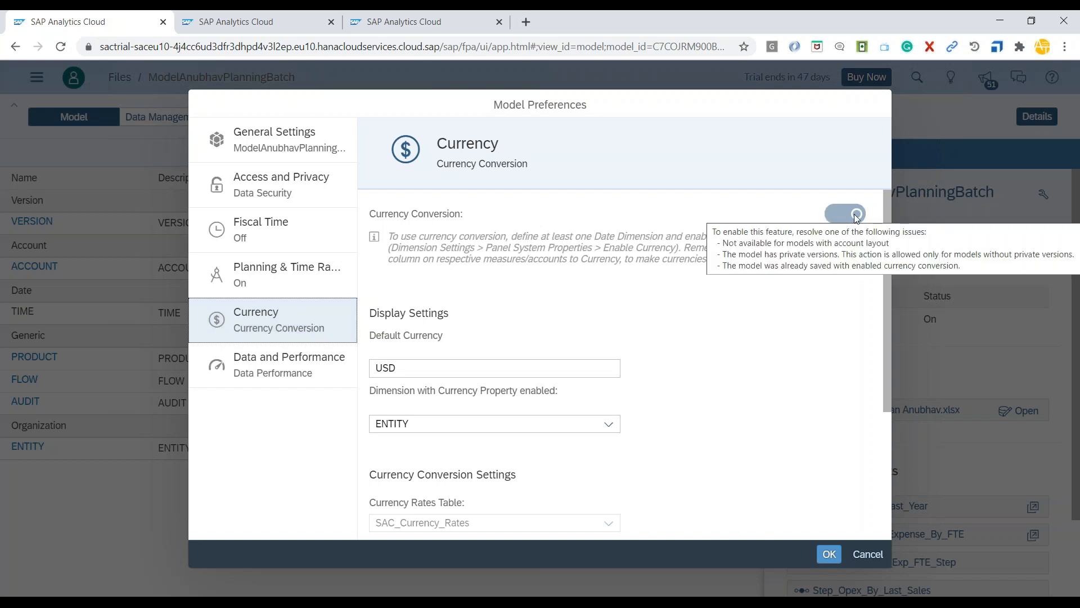
pyautogui.scroll(-3)
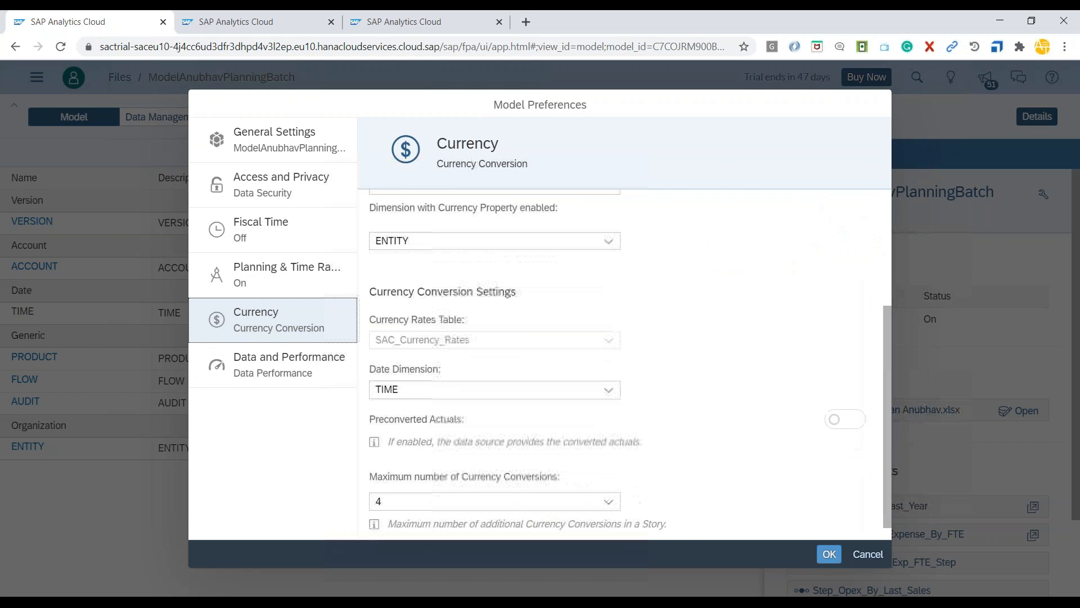
pyautogui.scroll(-3)
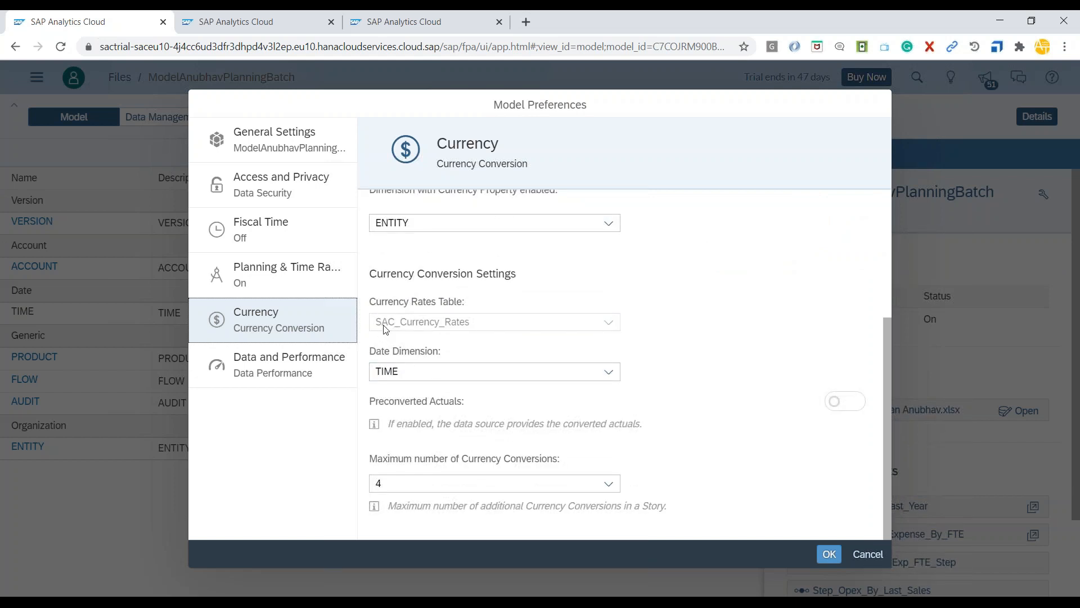
pyautogui.moveTo(447, 321)
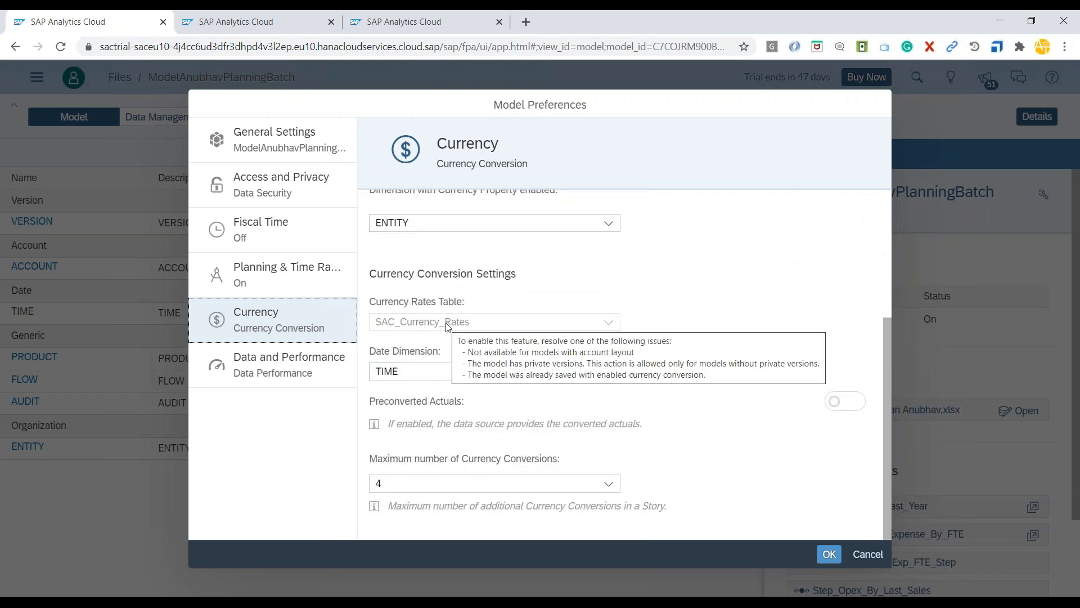
pyautogui.click(414, 21)
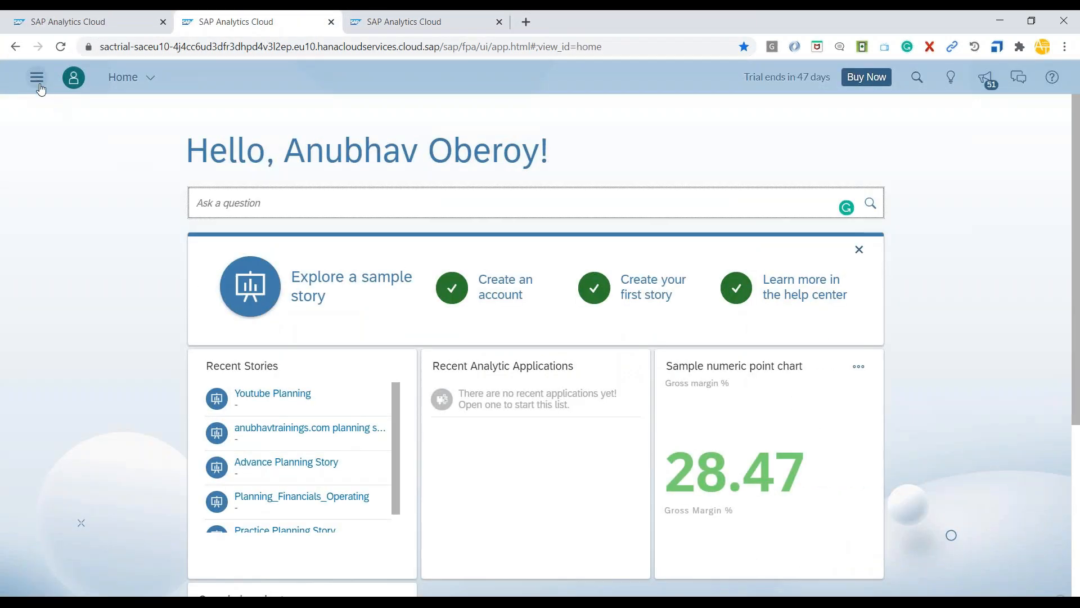
# Start a new currency conversion table via Create > Currency, then cancel the naming dialog
pyautogui.click(36, 77)
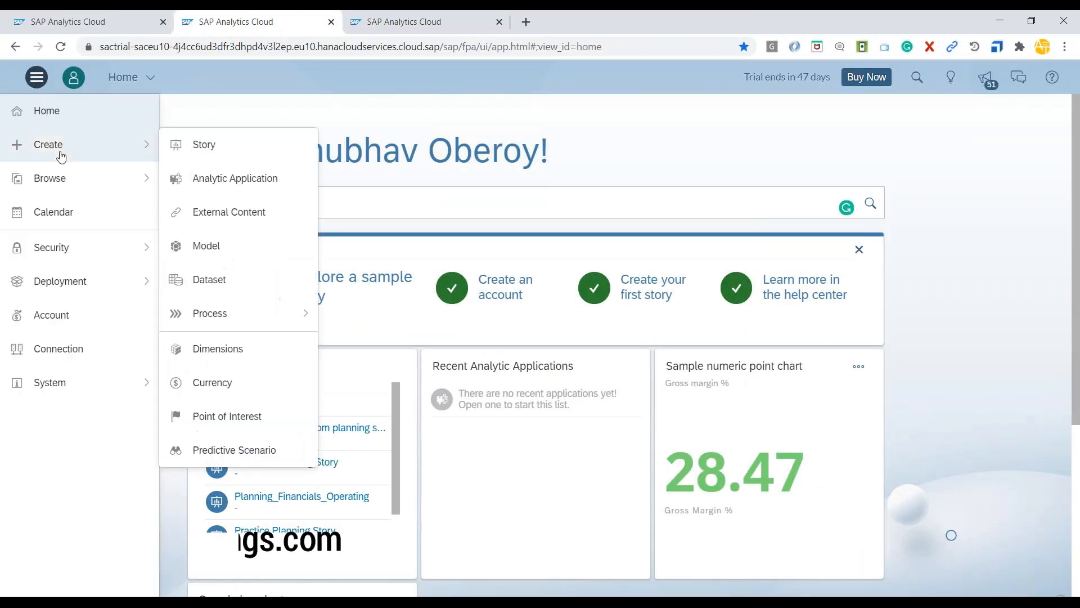
pyautogui.moveTo(251, 283)
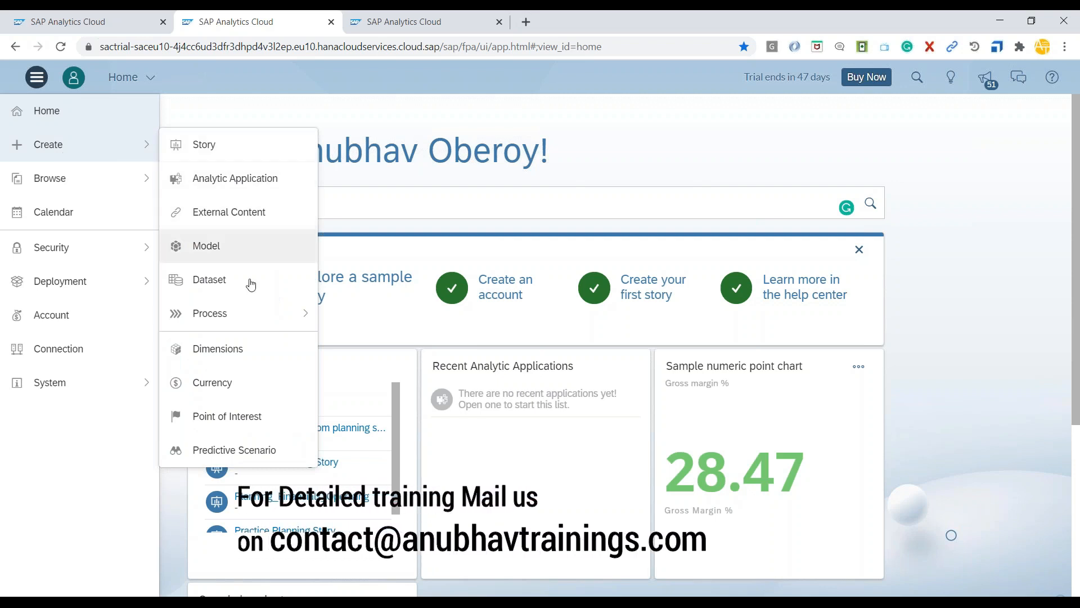
pyautogui.click(212, 383)
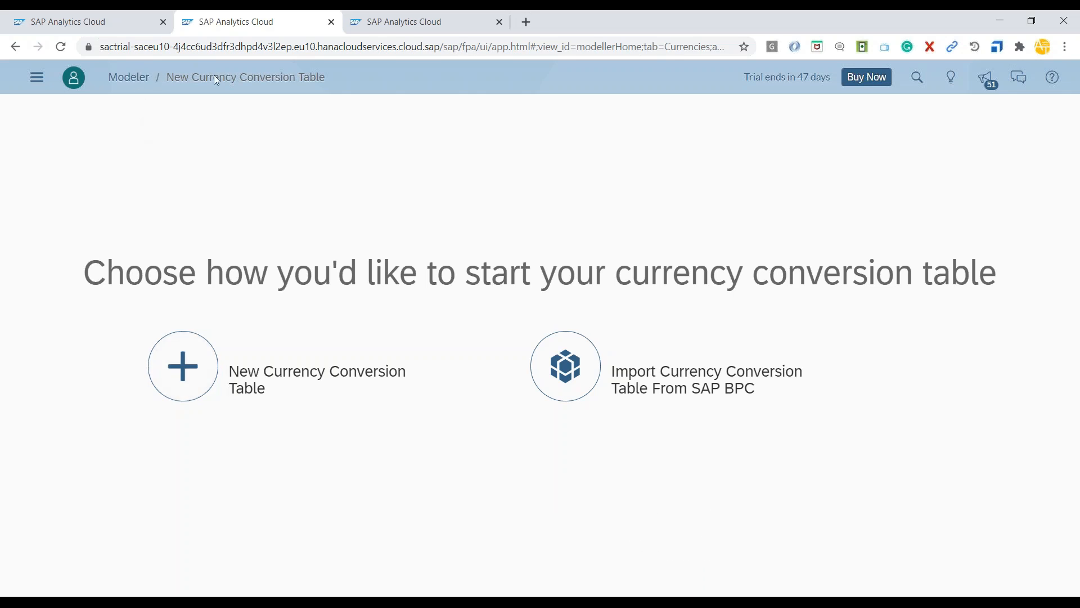
pyautogui.moveTo(184, 366)
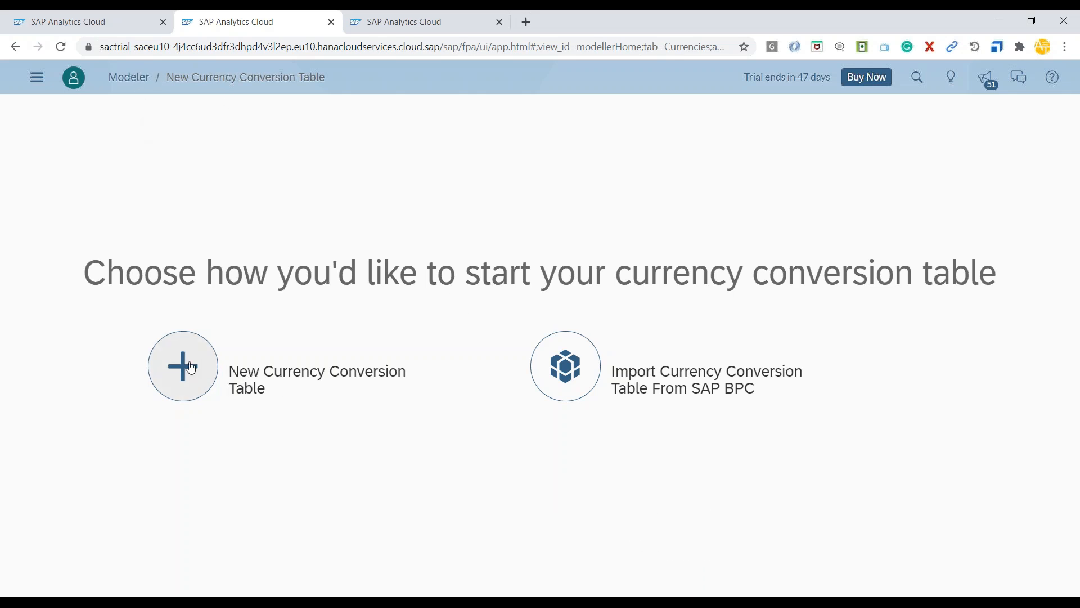
pyautogui.click(183, 366)
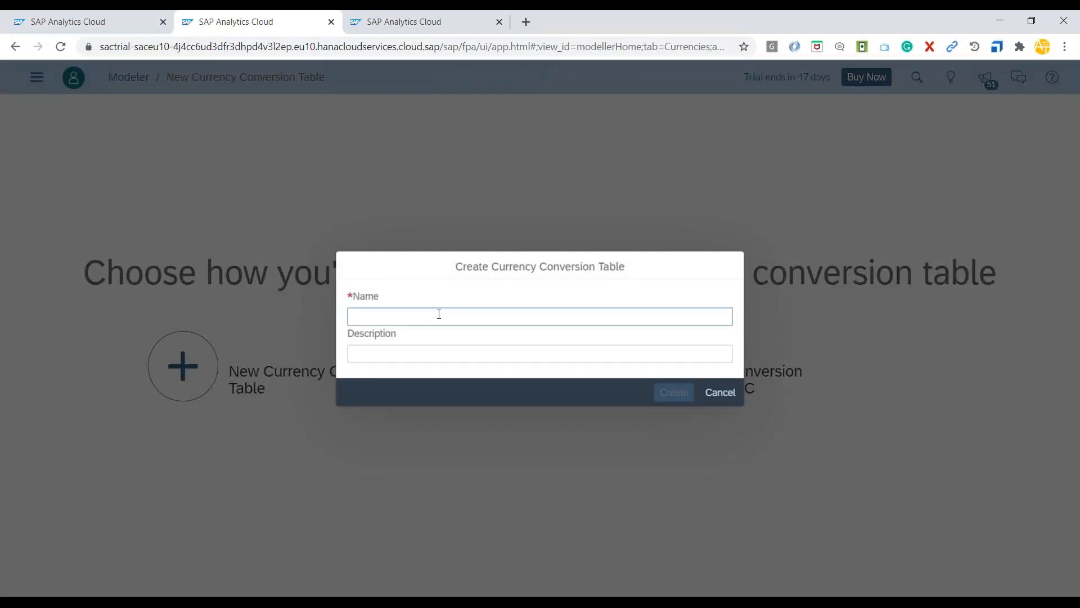
pyautogui.click(36, 76)
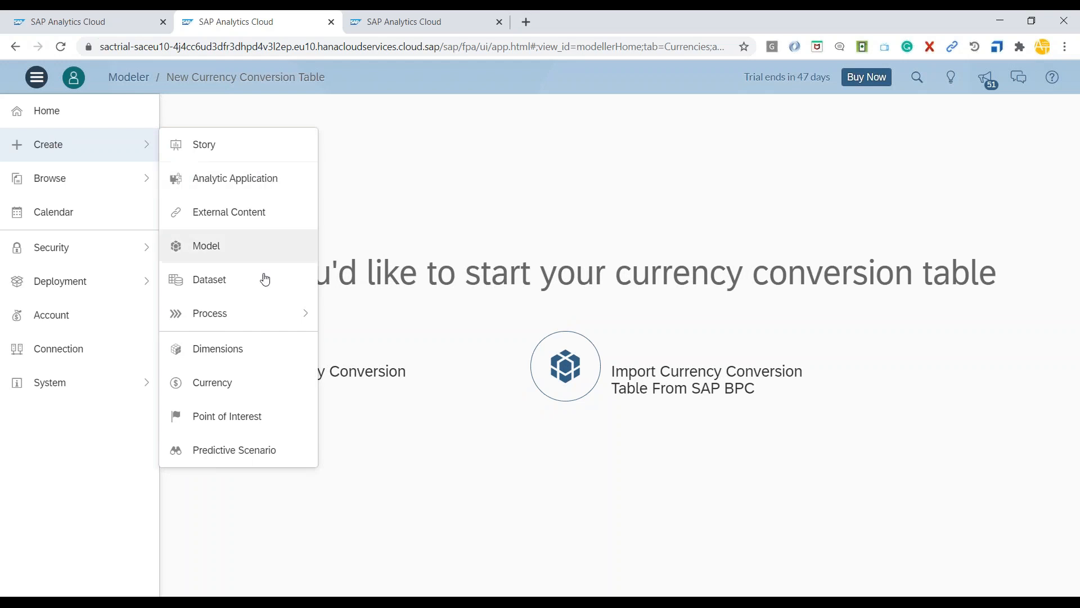
pyautogui.moveTo(240, 389)
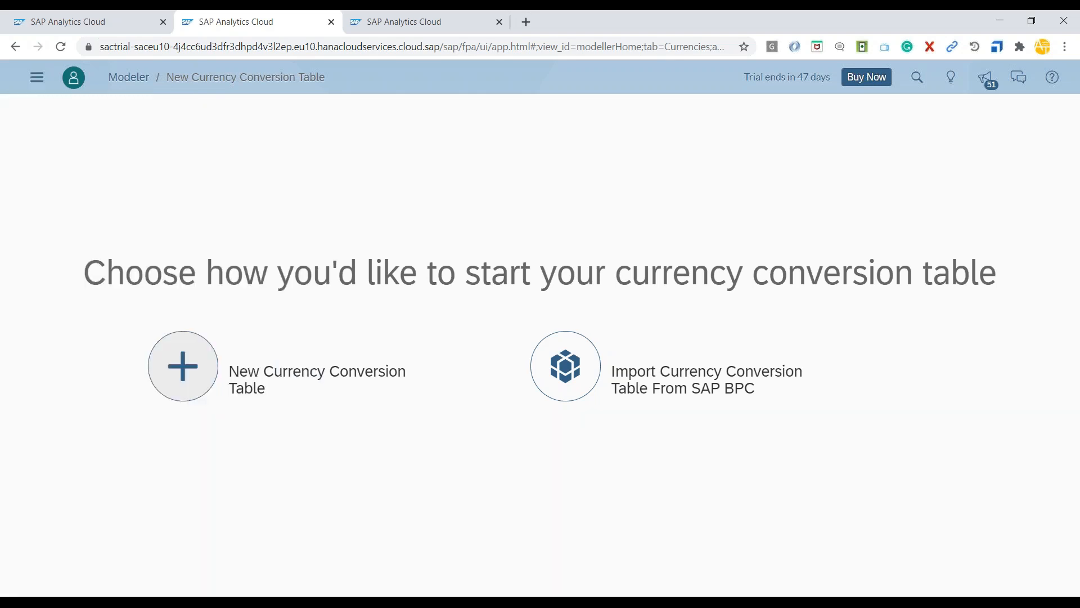
pyautogui.moveTo(454, 181)
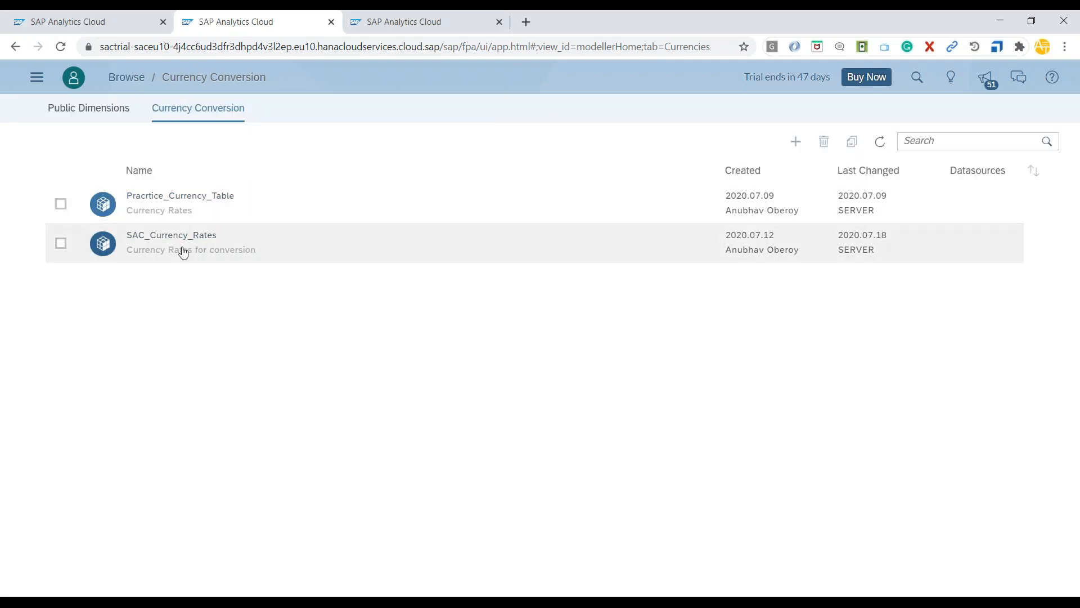
pyautogui.moveTo(163, 254)
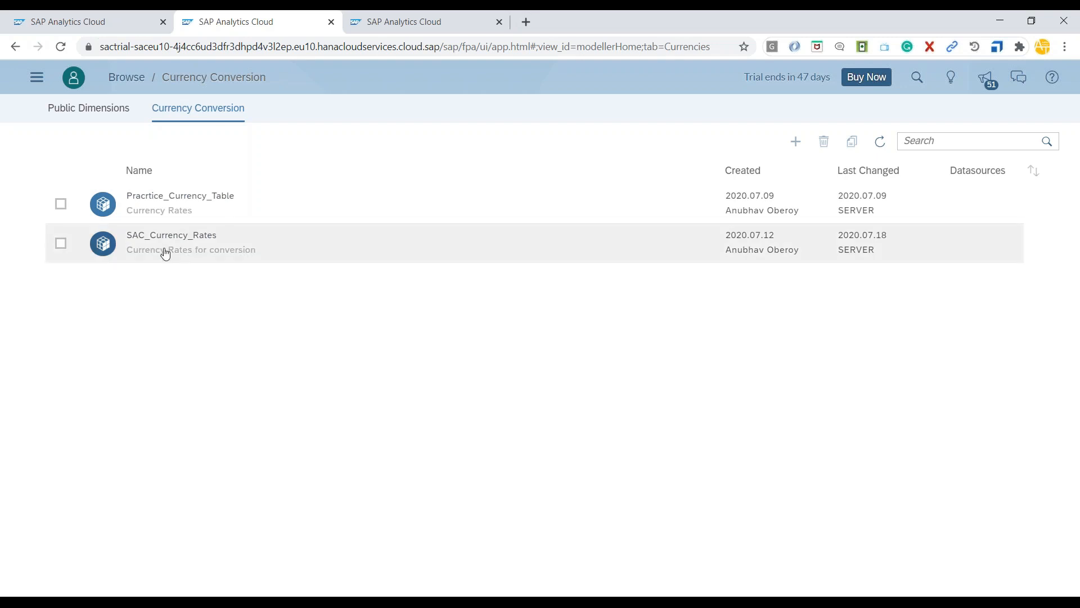
pyautogui.moveTo(171, 235)
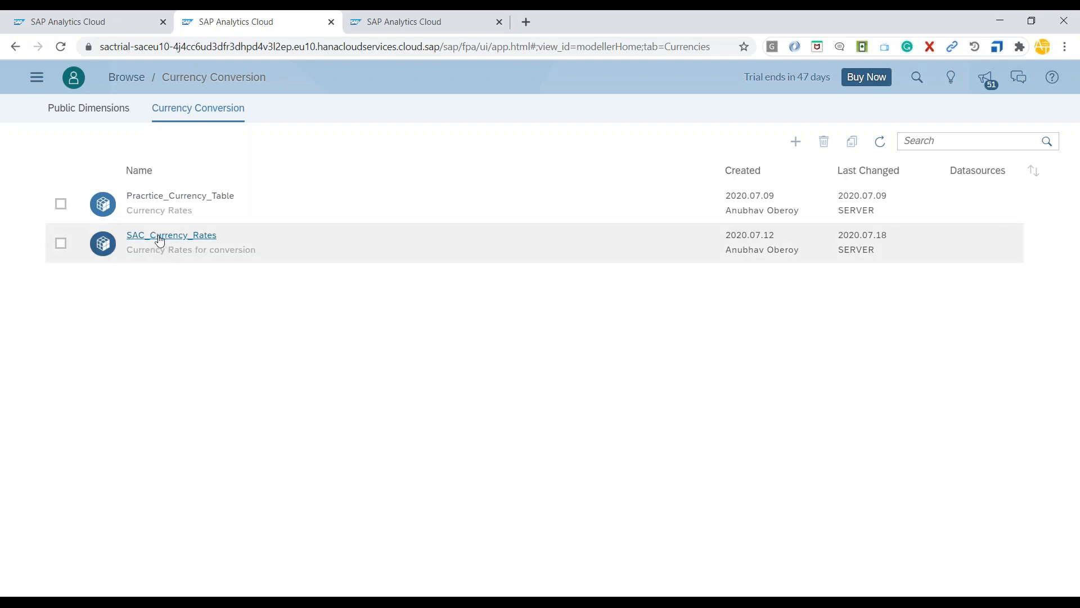
# Open SAC_Currency_Rates and browse its CAD, EUR, AUD and CNY rates for 2017–2019
pyautogui.click(171, 235)
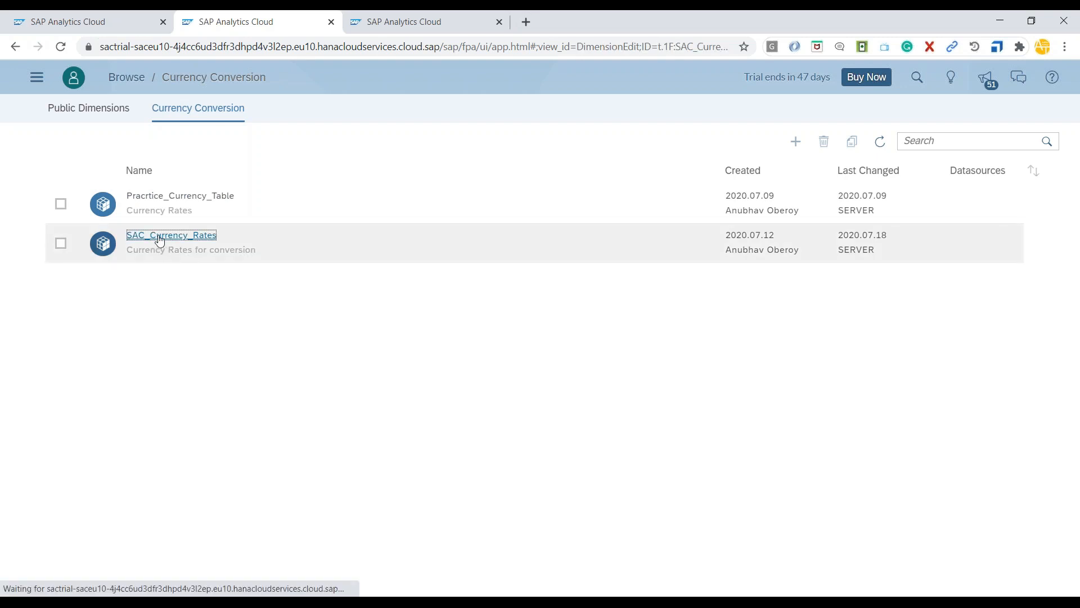
pyautogui.click(171, 235)
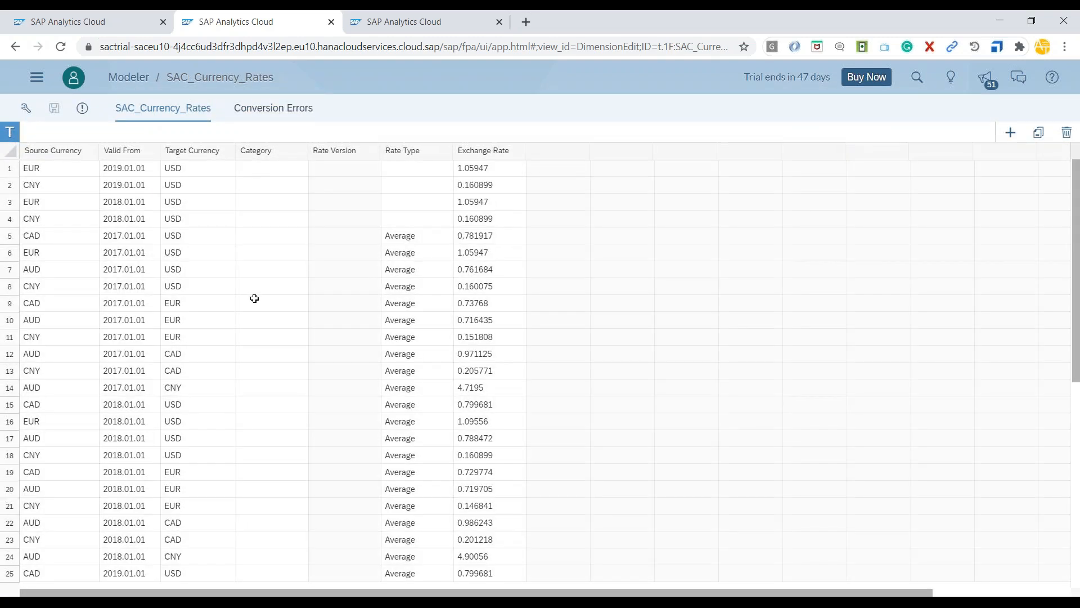
pyautogui.scroll(-3)
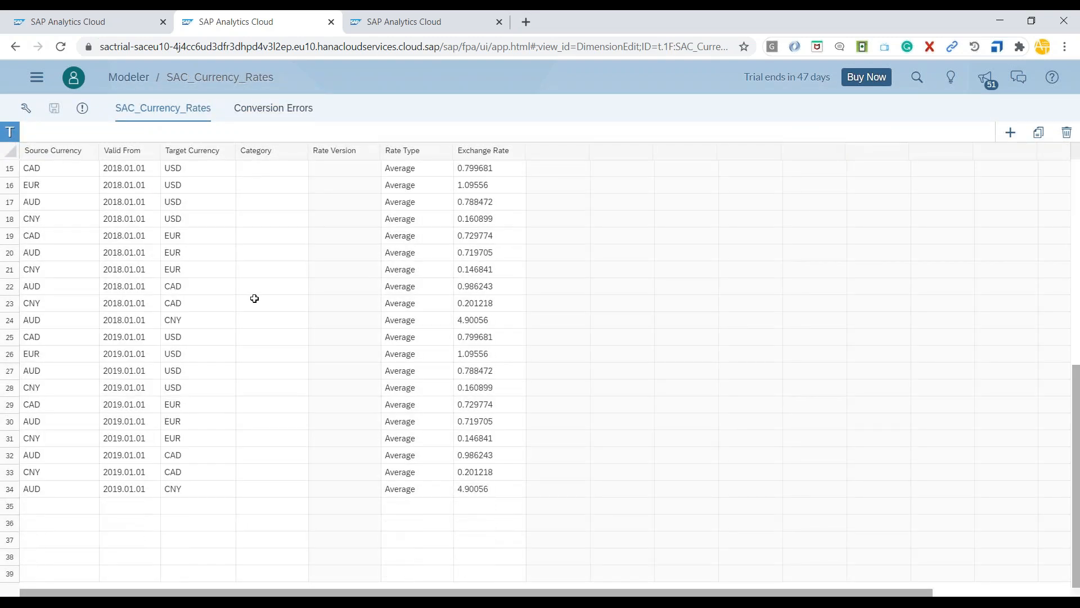
pyautogui.scroll(3)
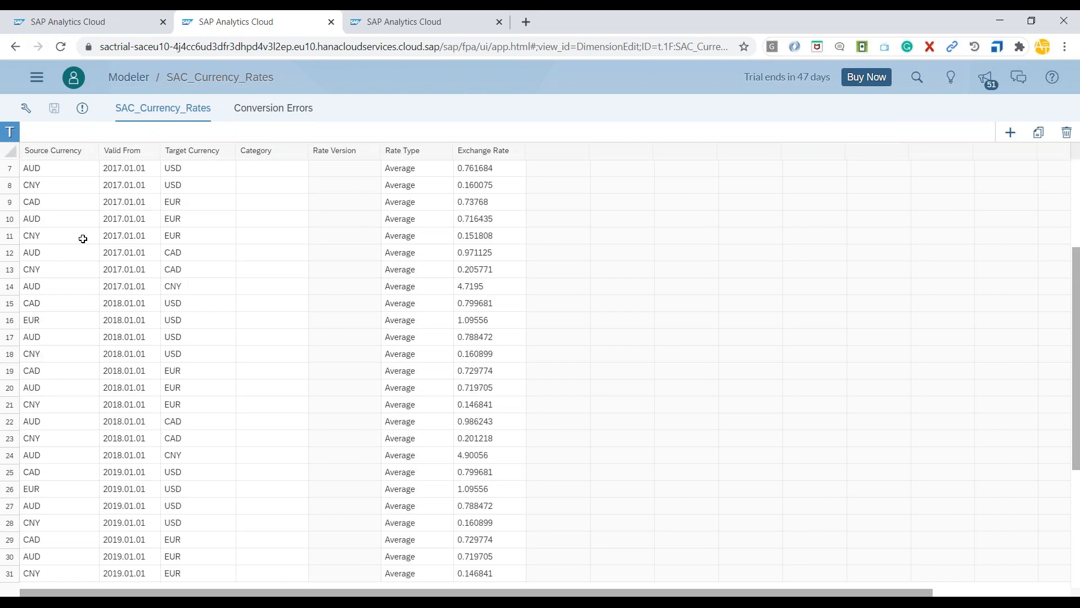
pyautogui.moveTo(374, 324)
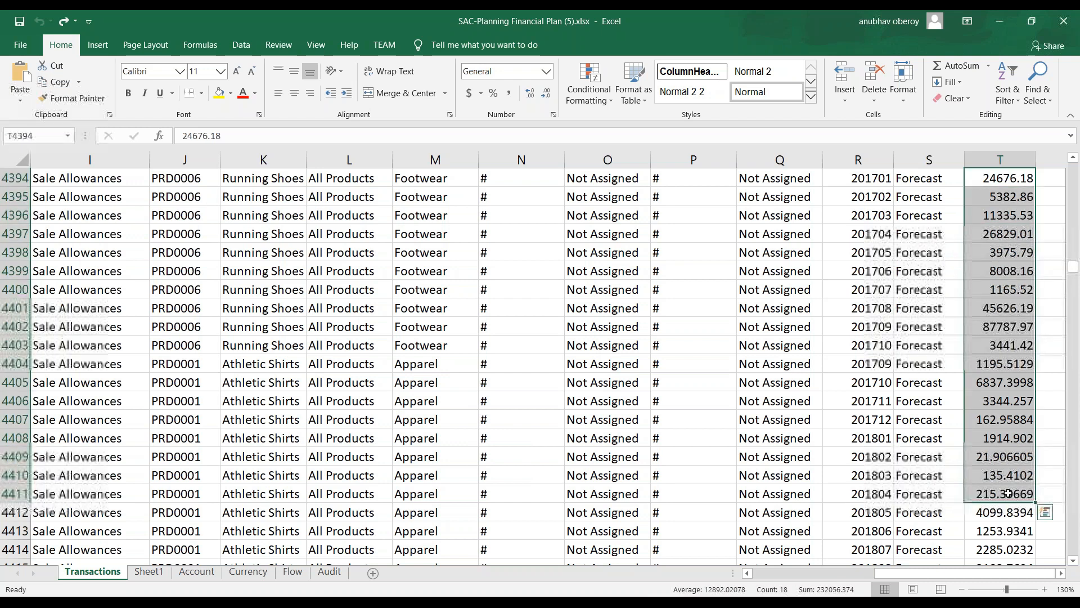
pyautogui.click(148, 571)
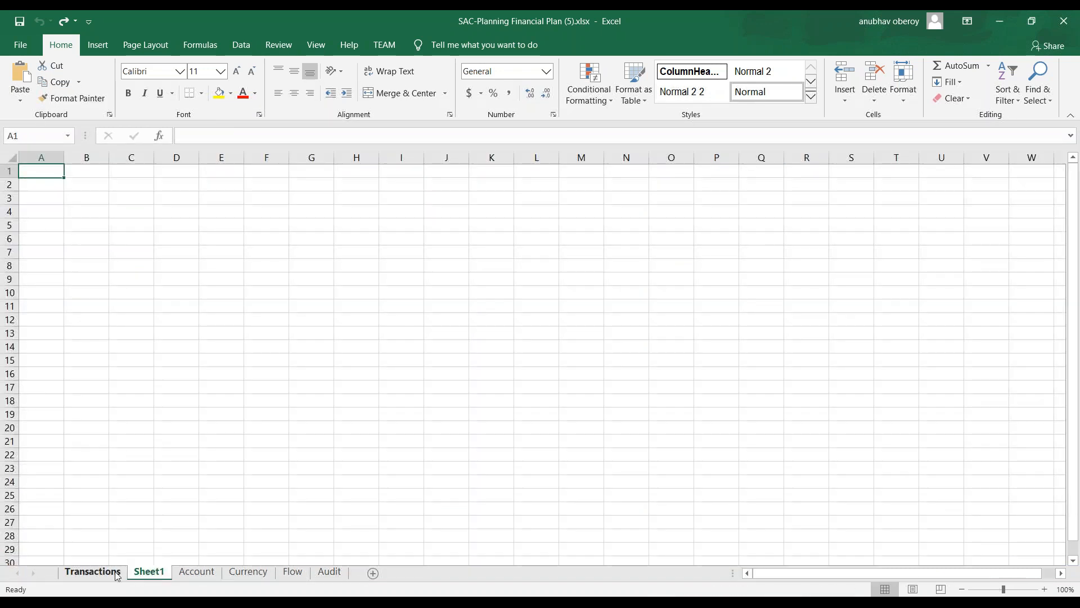
pyautogui.click(91, 575)
pyautogui.write('EUR')
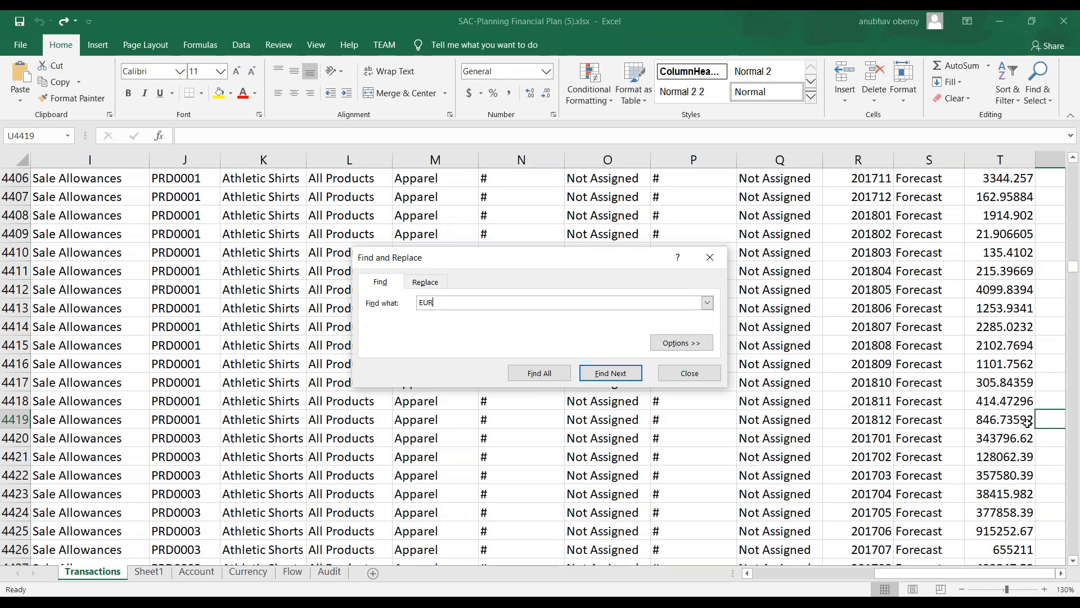
pyautogui.click(608, 372)
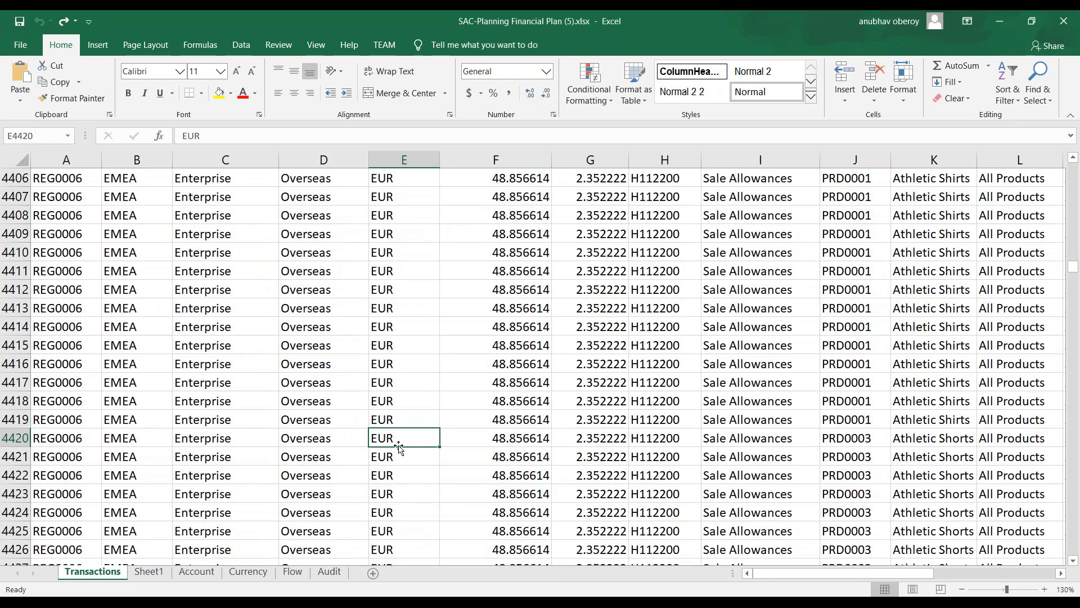
pyautogui.moveTo(453, 418)
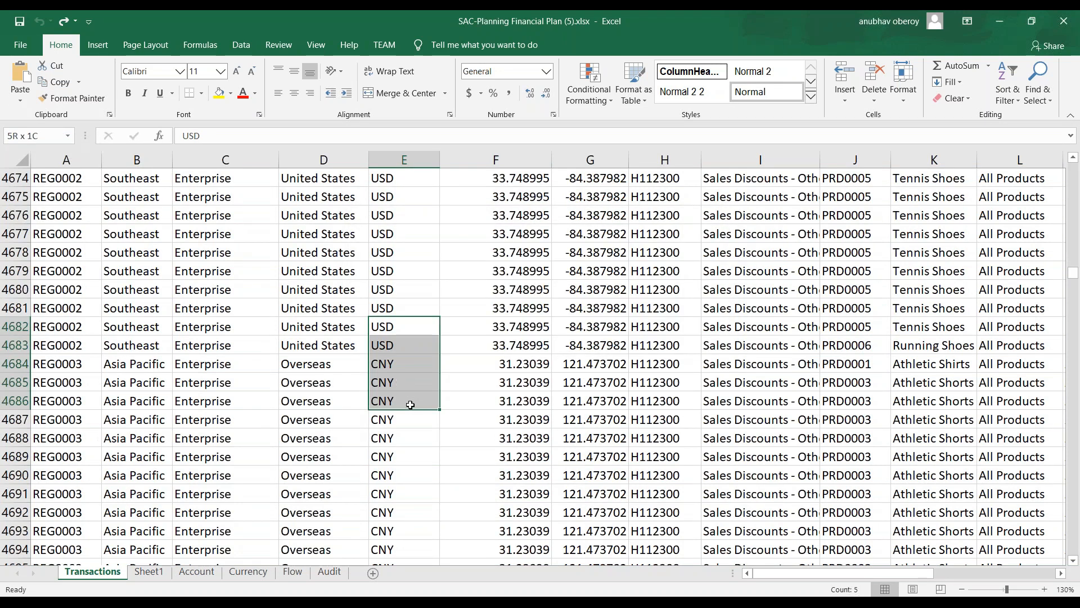
pyautogui.click(495, 399)
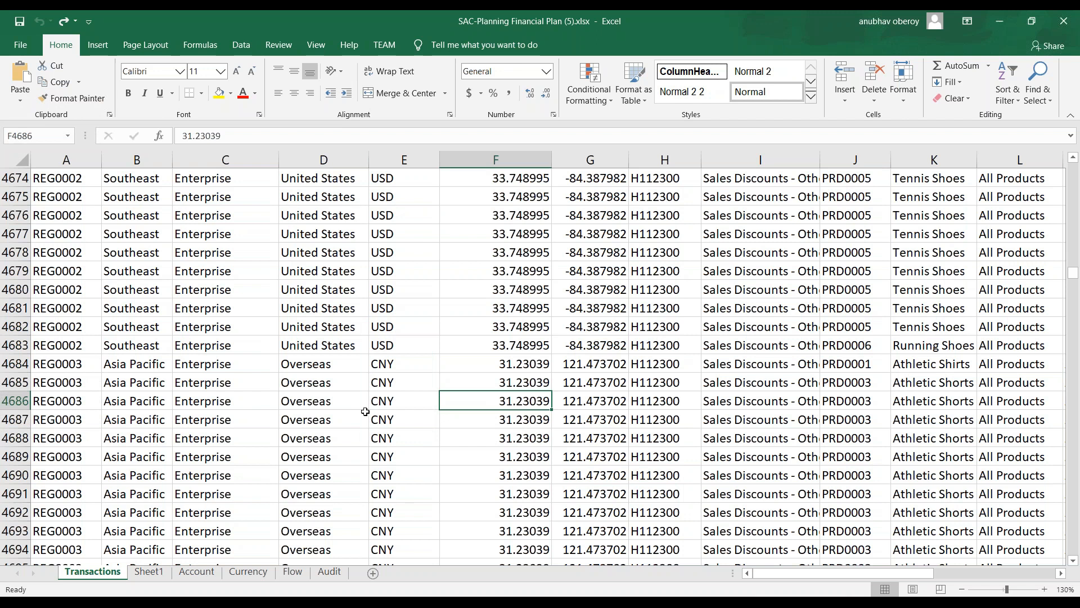
# Insert a PivotTable on Sheet1 using the Transactions data as its source
pyautogui.click(149, 573)
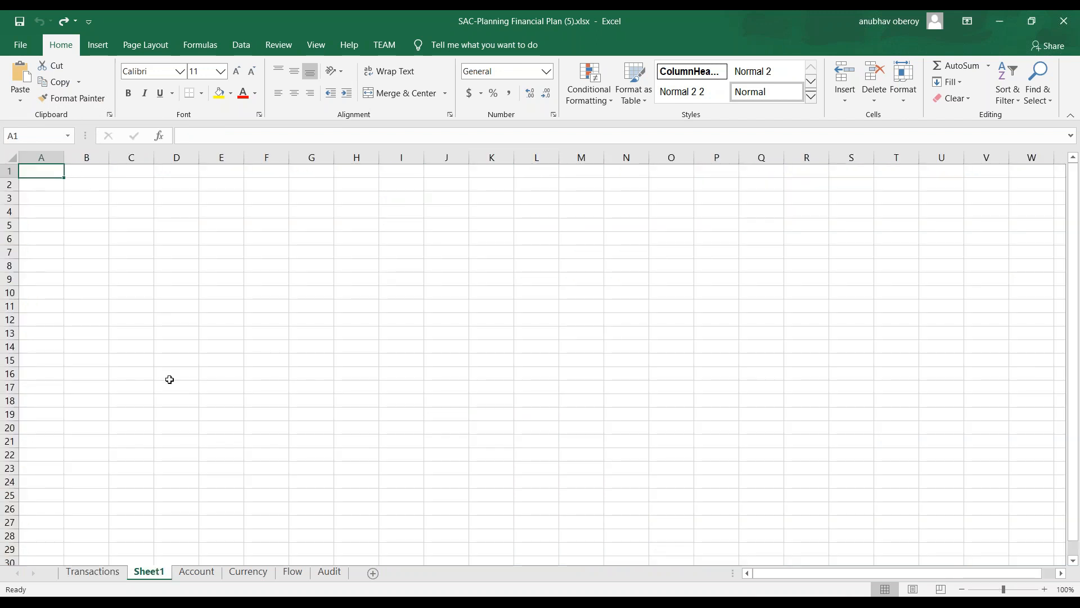
pyautogui.click(97, 45)
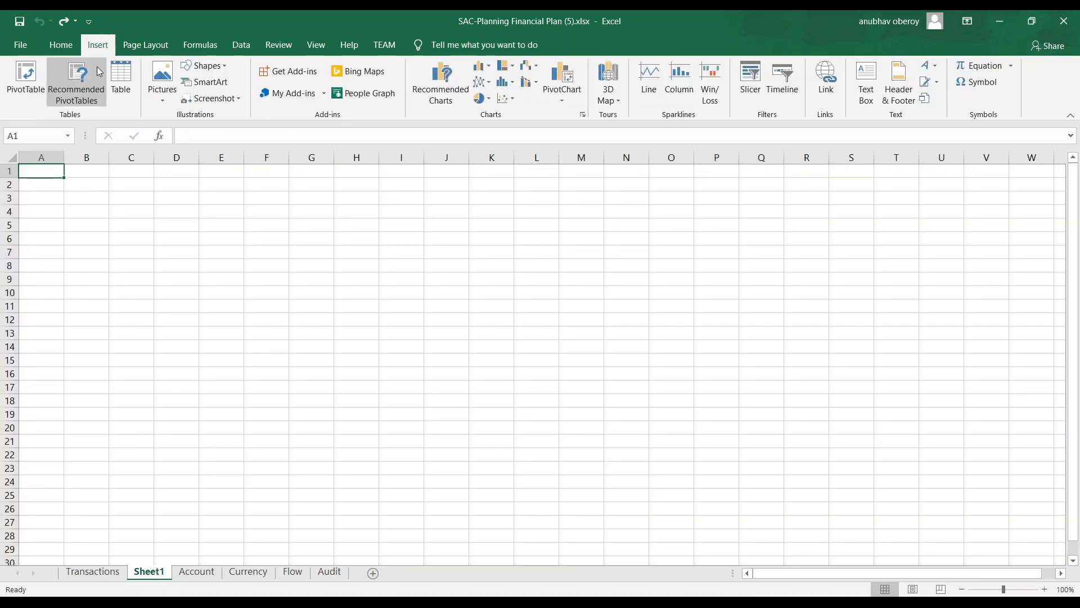
pyautogui.click(25, 80)
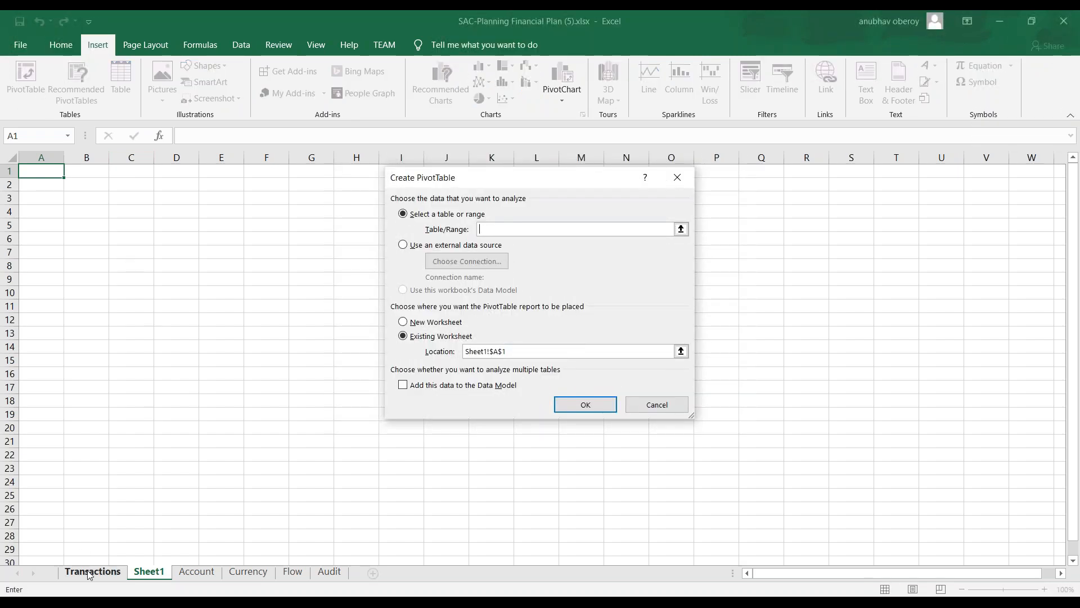
pyautogui.click(655, 405)
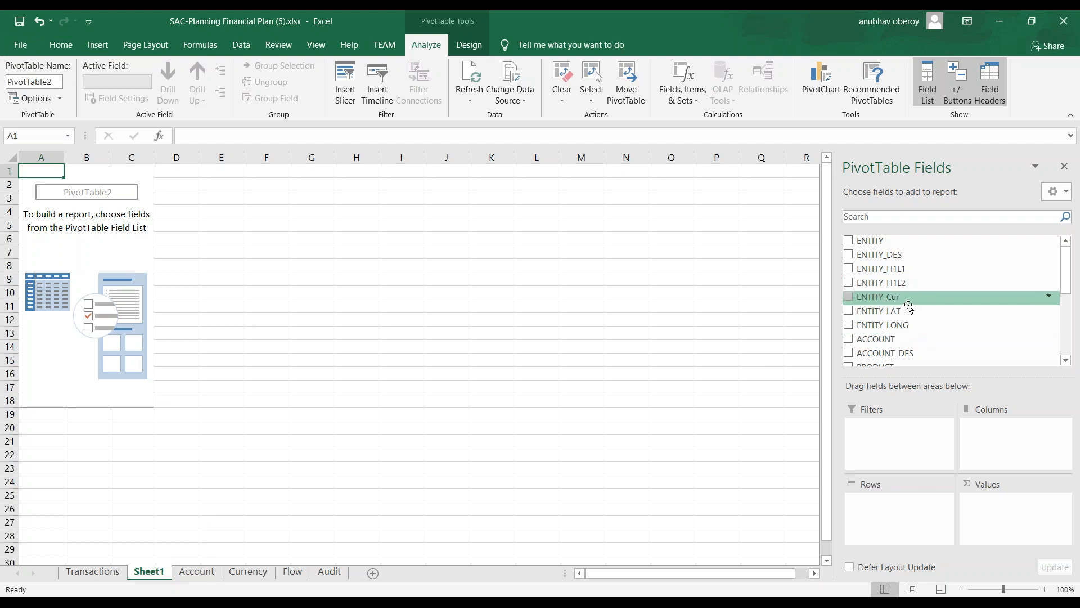
# Filter VERSION to Actual and sum VALUE, giving -538,629,928.92
pyautogui.scroll(-3)
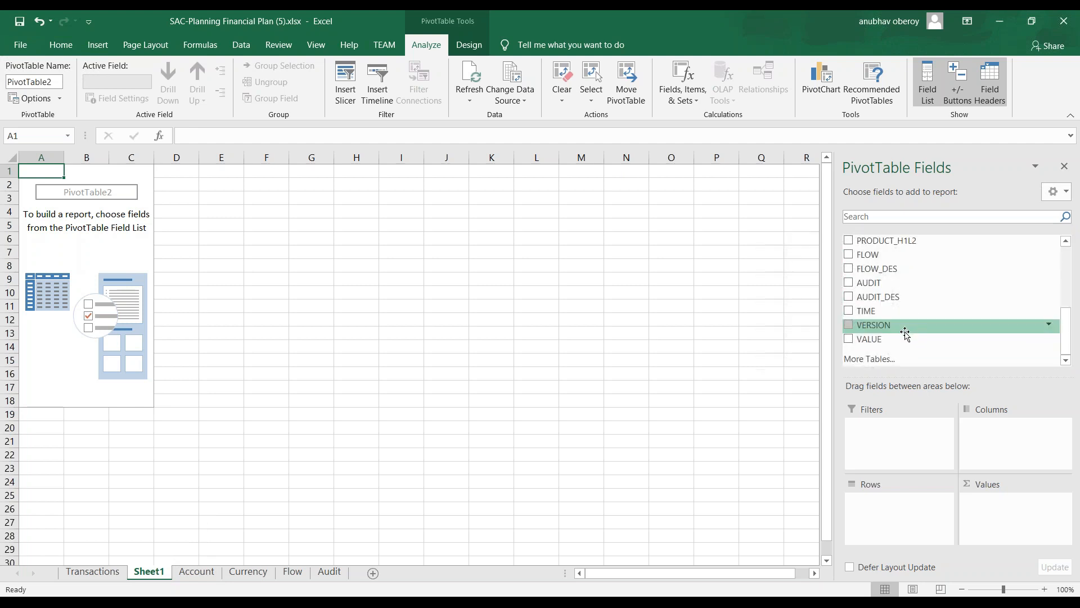
pyautogui.click(849, 324)
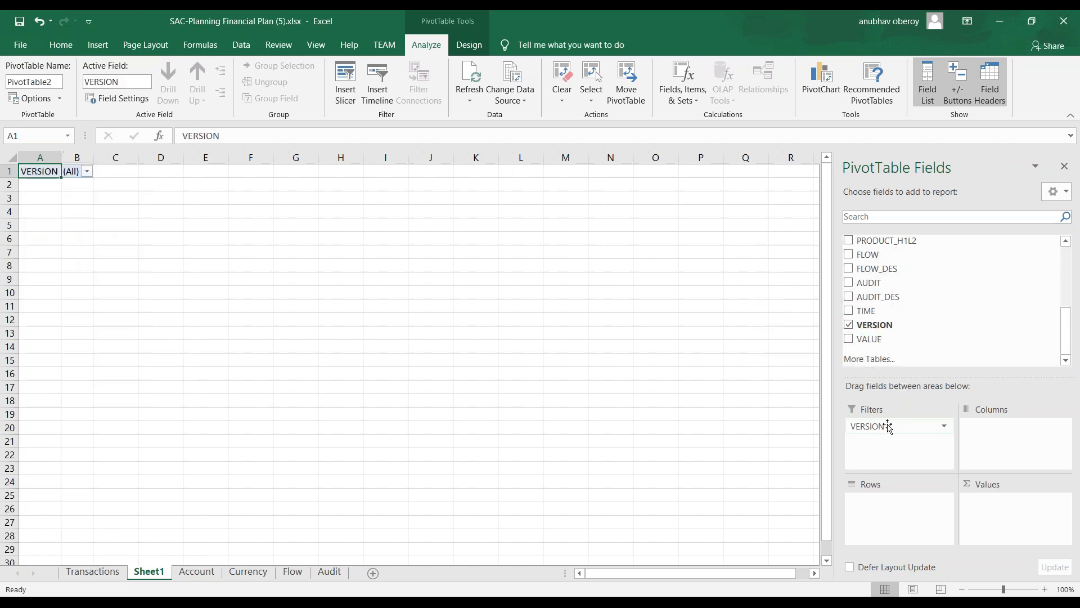
pyautogui.click(87, 171)
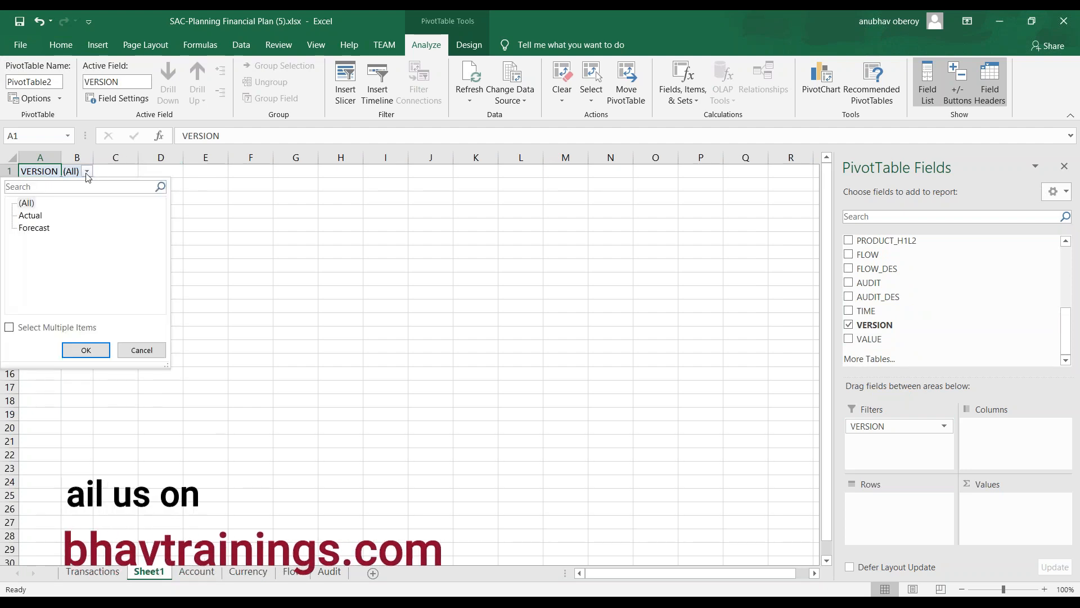
pyautogui.click(85, 349)
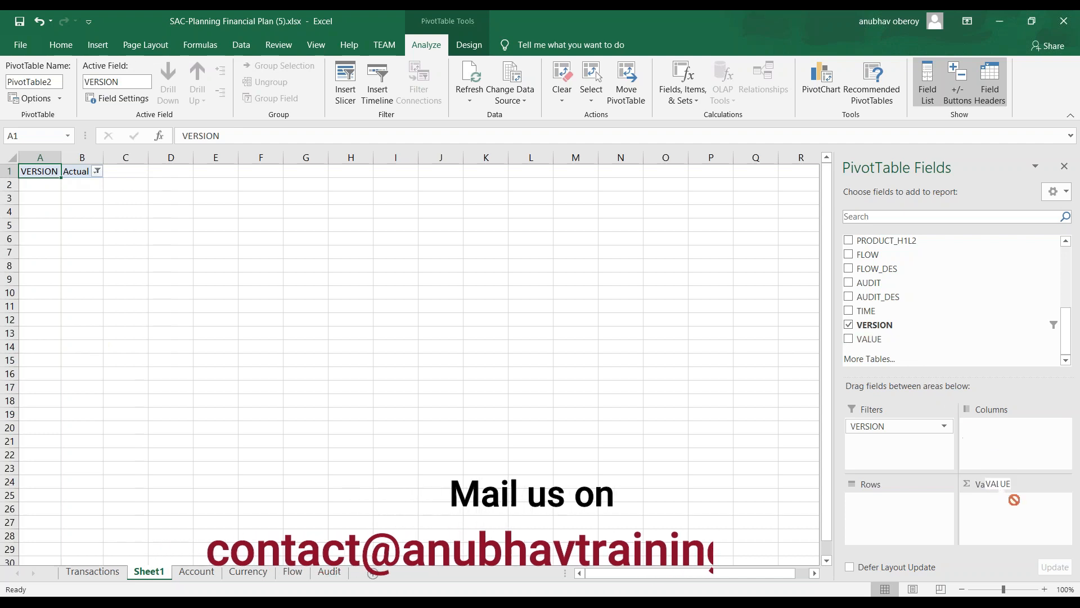
pyautogui.click(849, 339)
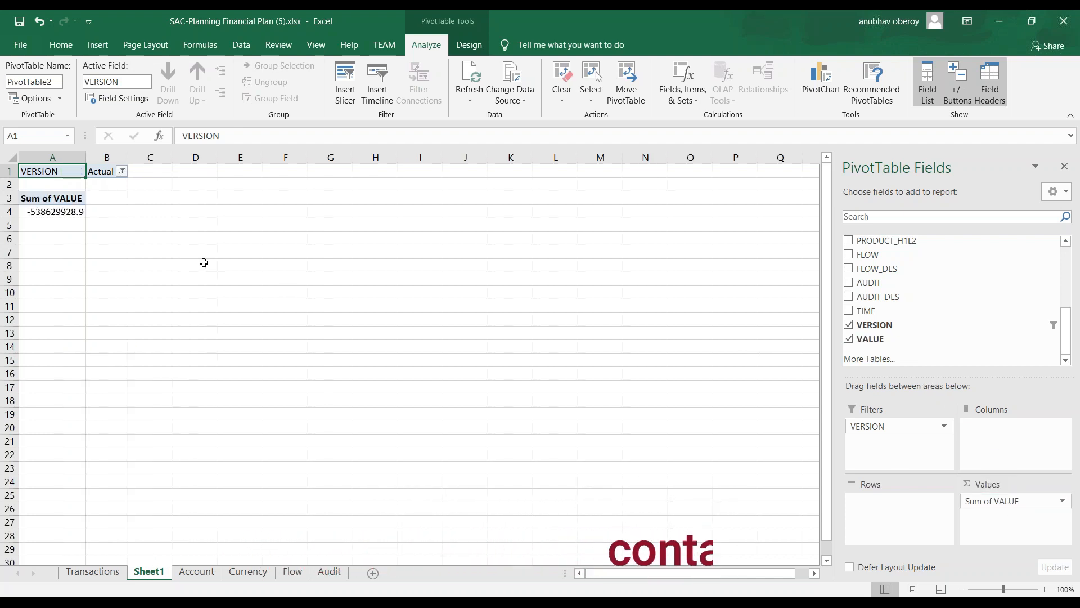
pyautogui.click(51, 211)
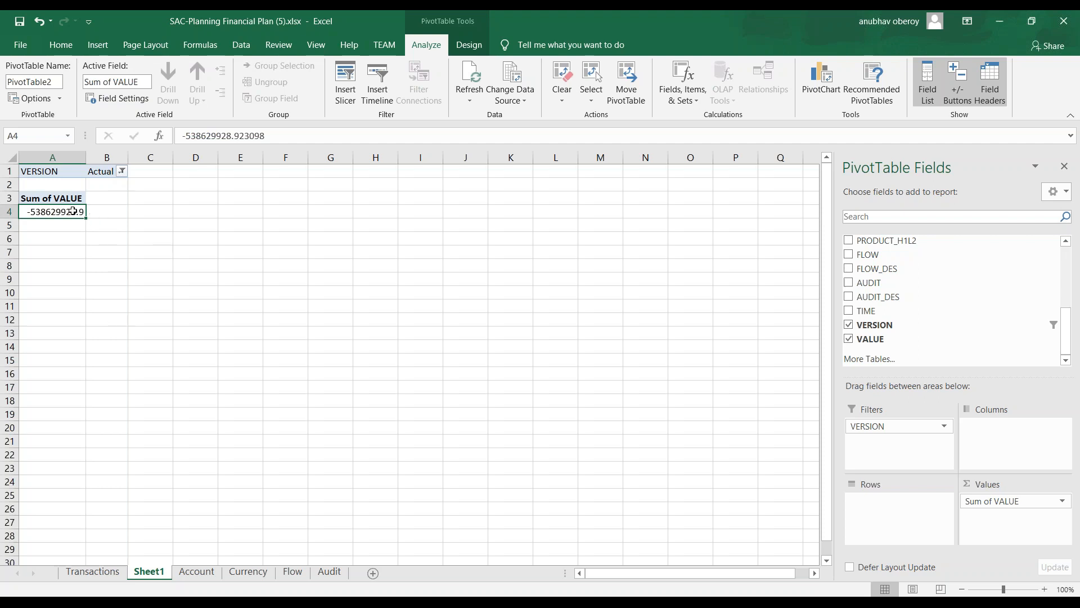
# Enter =GETPIVOTDATA("VALUE",$A$3)/1000000 in B4, giving -538.63 in millions
pyautogui.click(106, 212)
pyautogui.write('=GETPIVOTDATA("VALUE",$A$3)/')
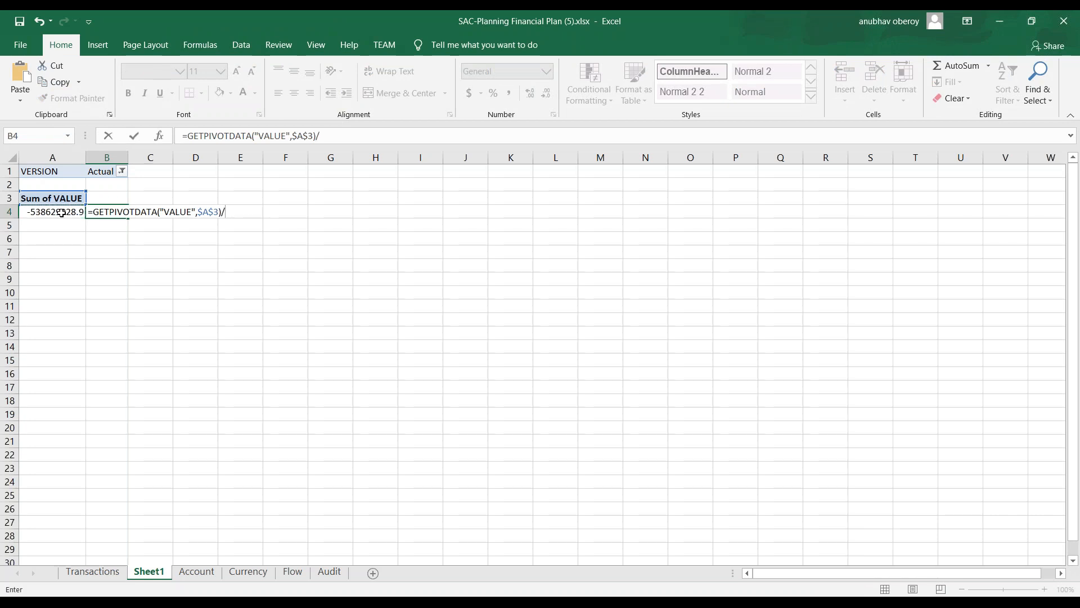
pyautogui.write('10000')
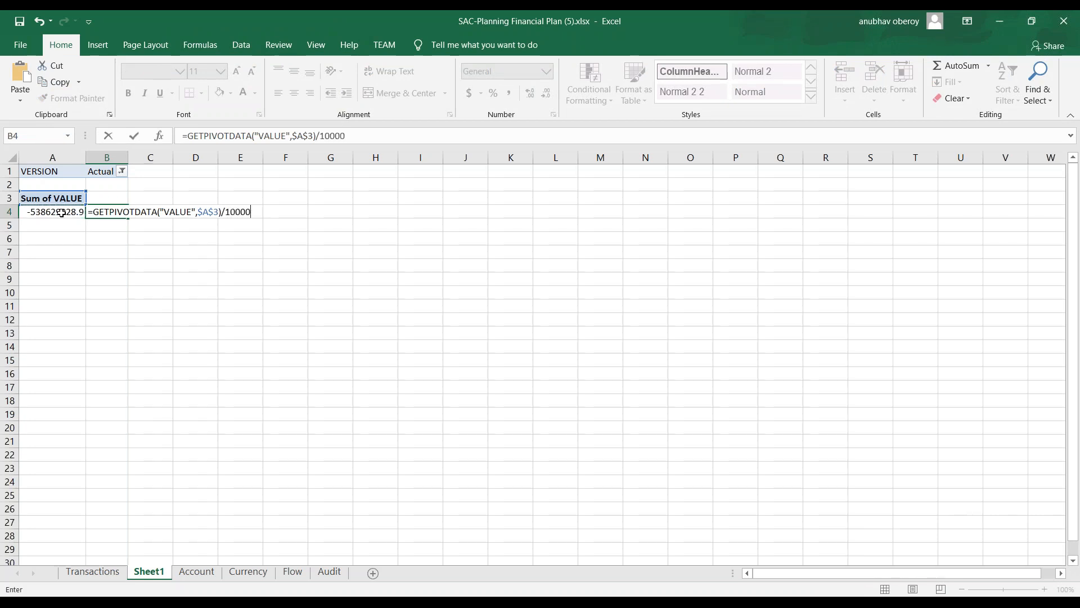
pyautogui.press('Return')
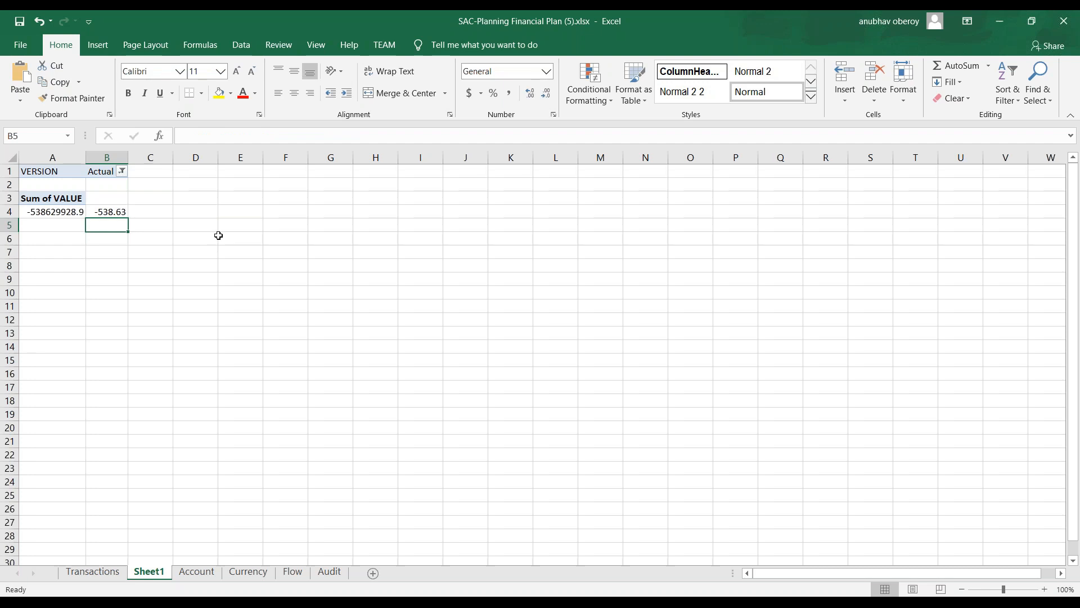
pyautogui.click(107, 211)
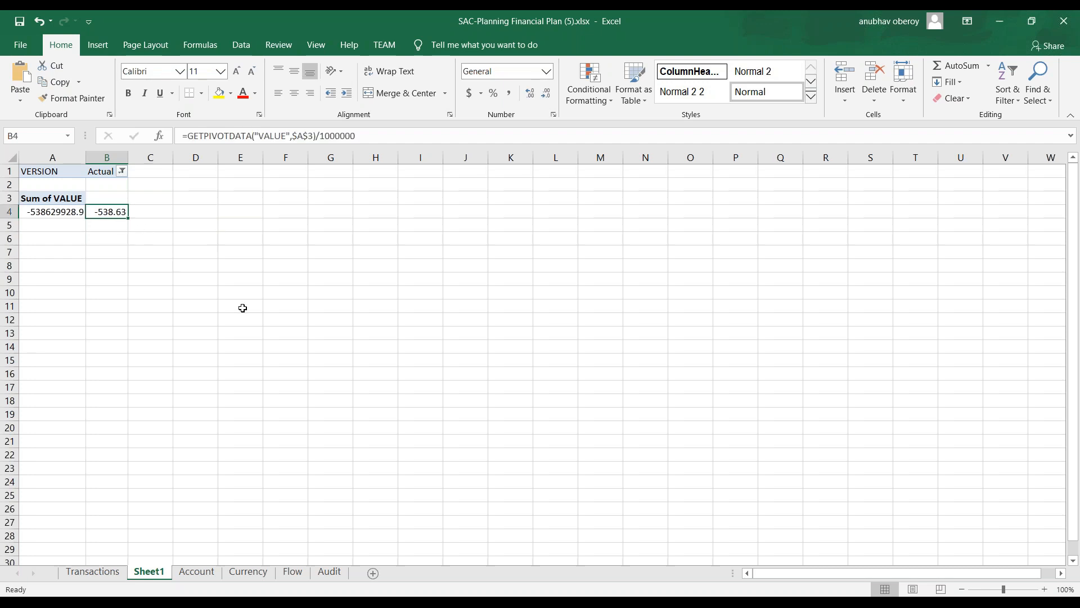
pyautogui.moveTo(232, 288)
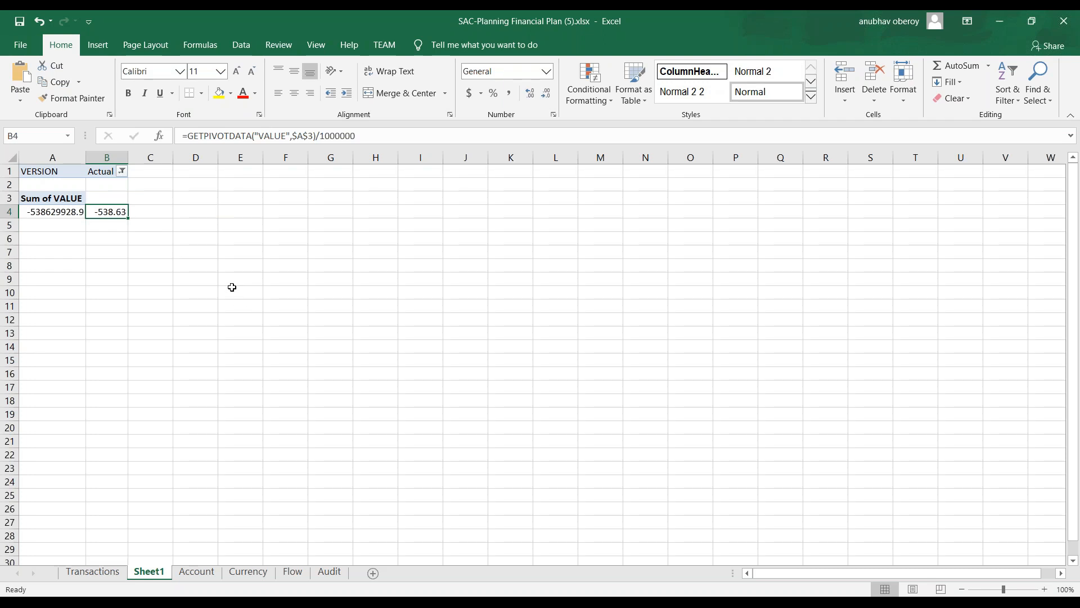
pyautogui.moveTo(146, 297)
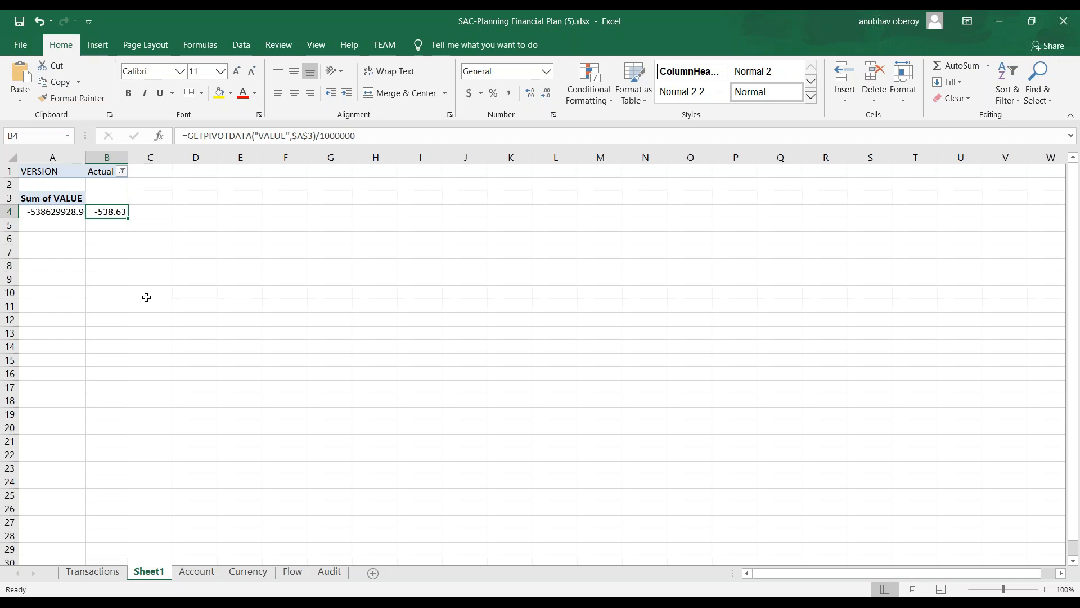
pyautogui.moveTo(130, 261)
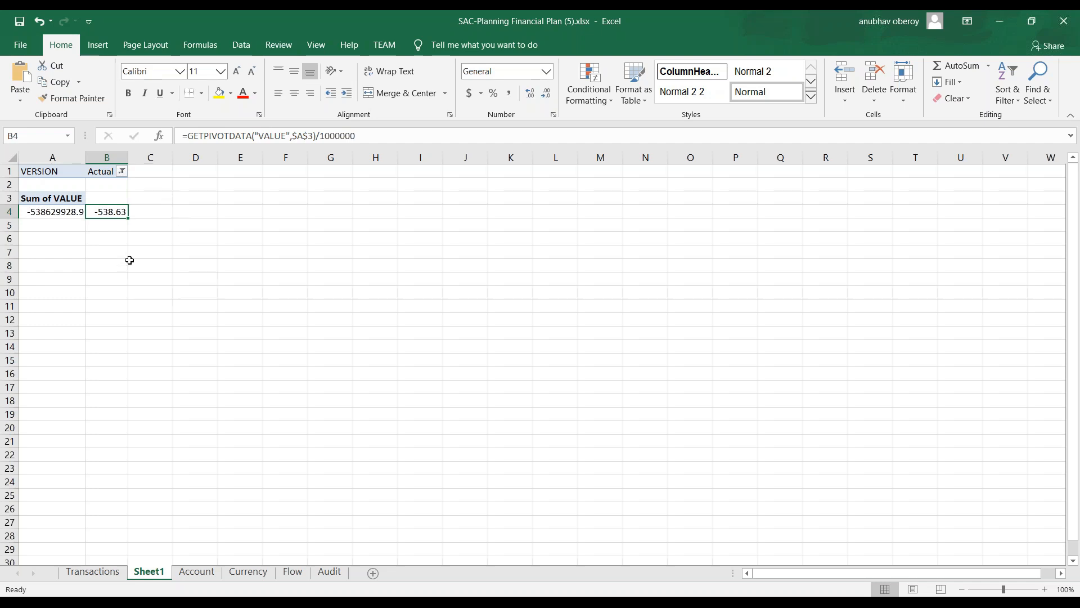
pyautogui.moveTo(449, 519)
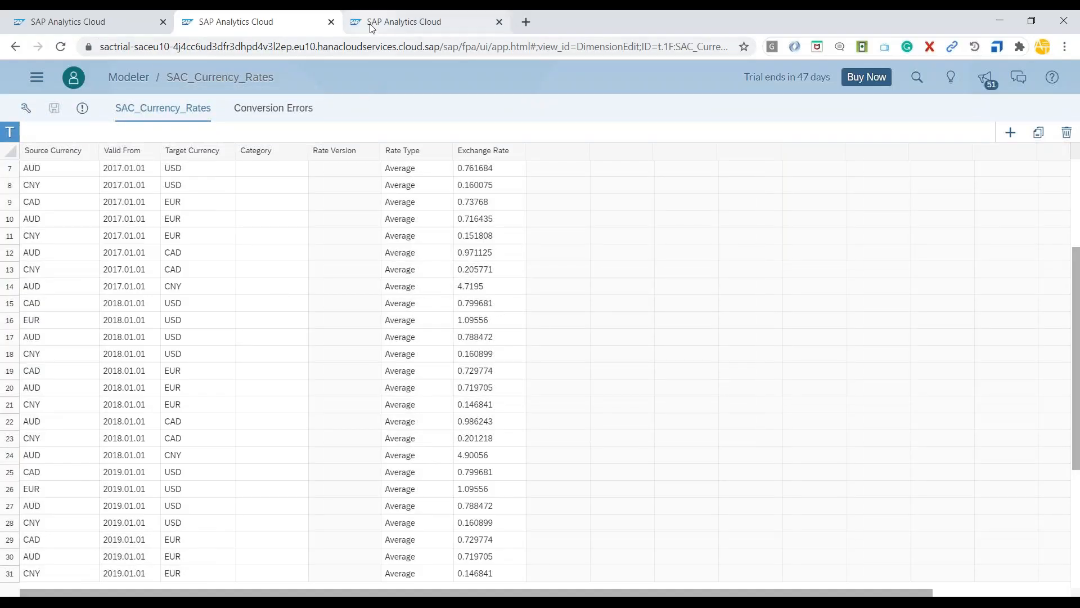
# Add a table to the Youtube Planning story showing Finance Actual at -359,381,209.40 USD
pyautogui.click(405, 21)
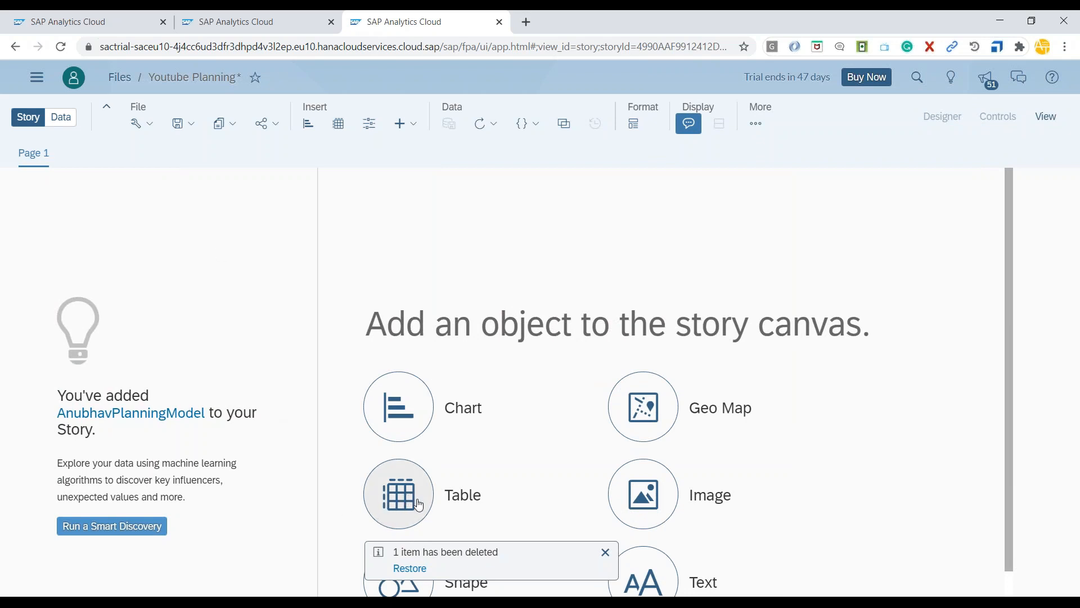
pyautogui.click(941, 116)
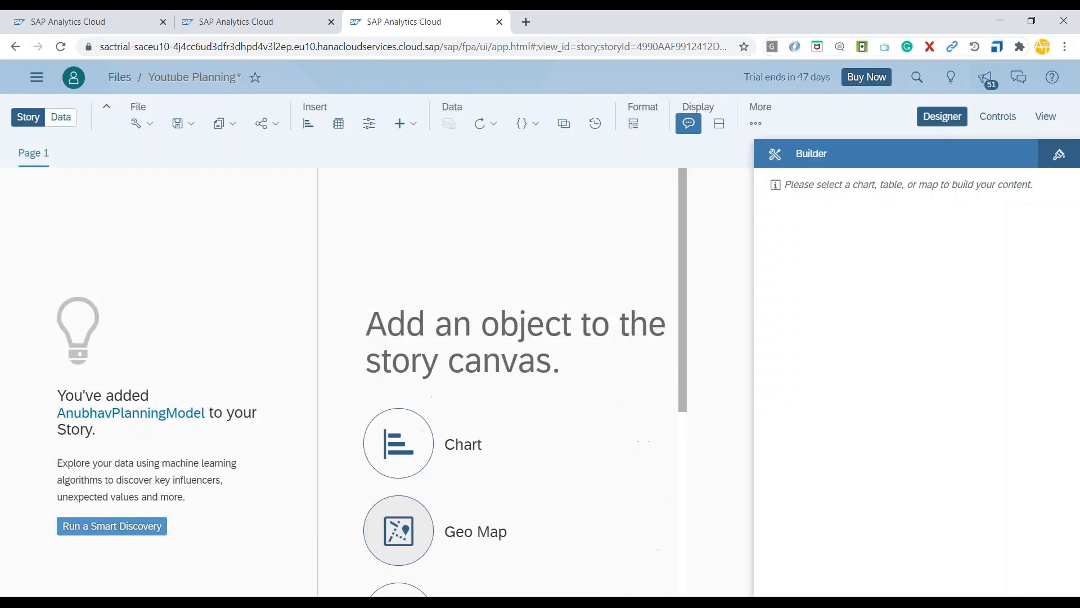
pyautogui.click(338, 123)
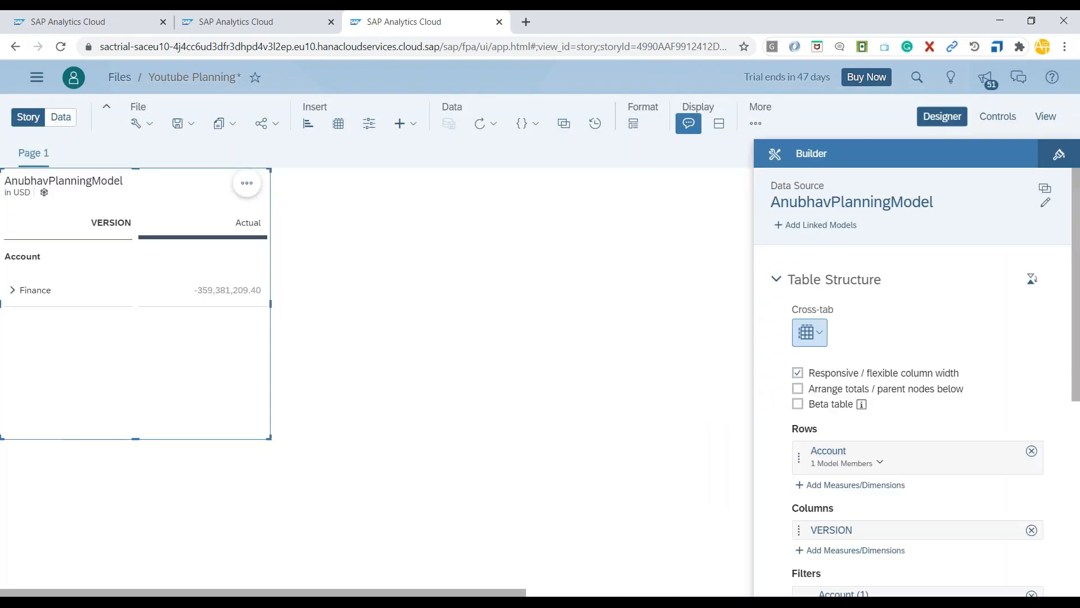
pyautogui.moveTo(54, 295)
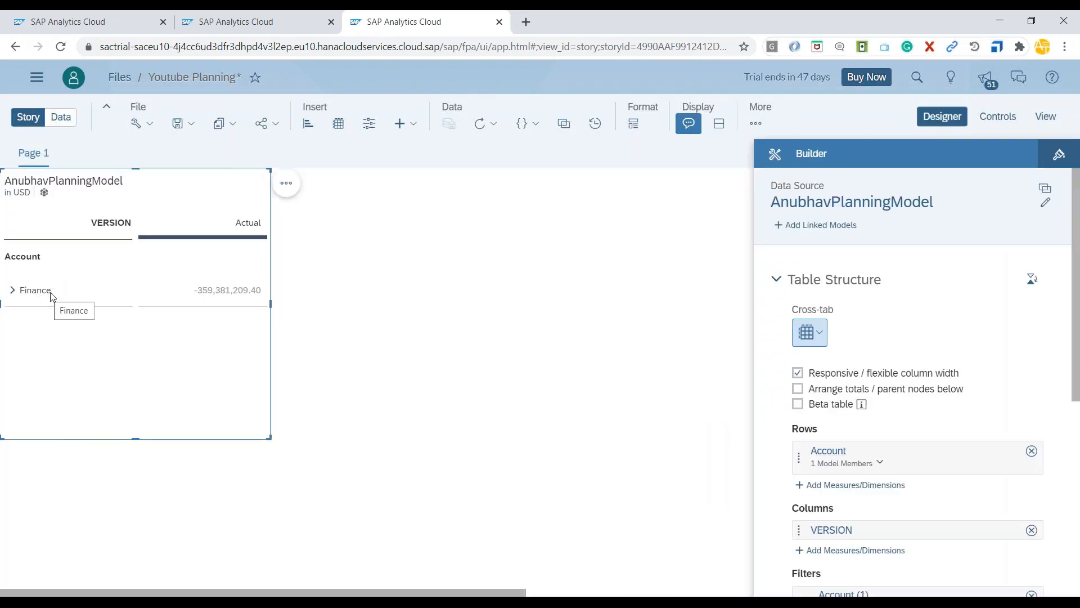
pyautogui.click(228, 289)
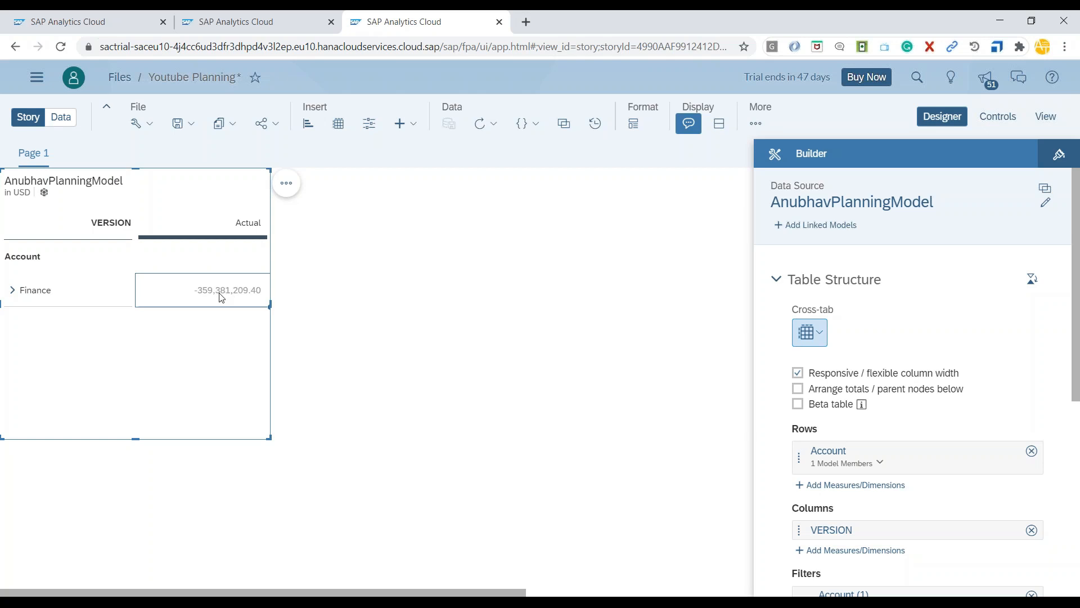
pyautogui.moveTo(203, 298)
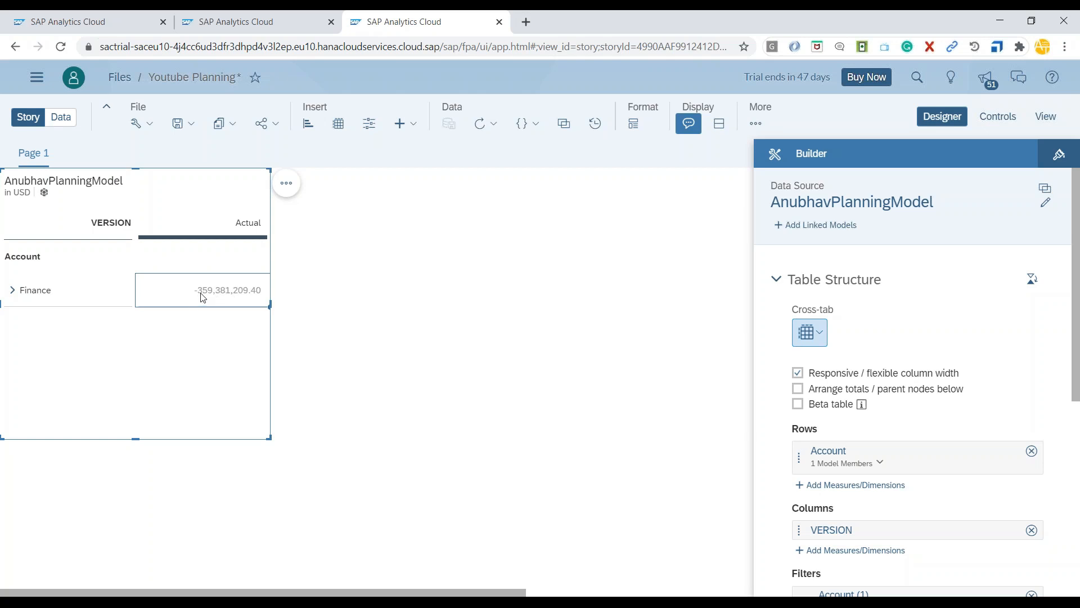
pyautogui.moveTo(211, 297)
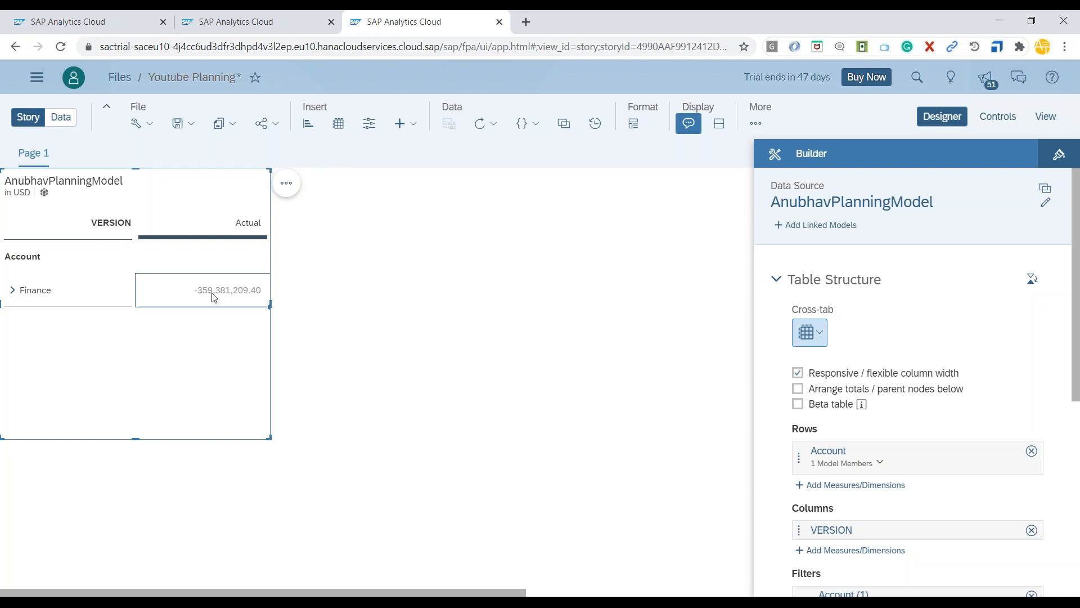
pyautogui.press('alt+tab')
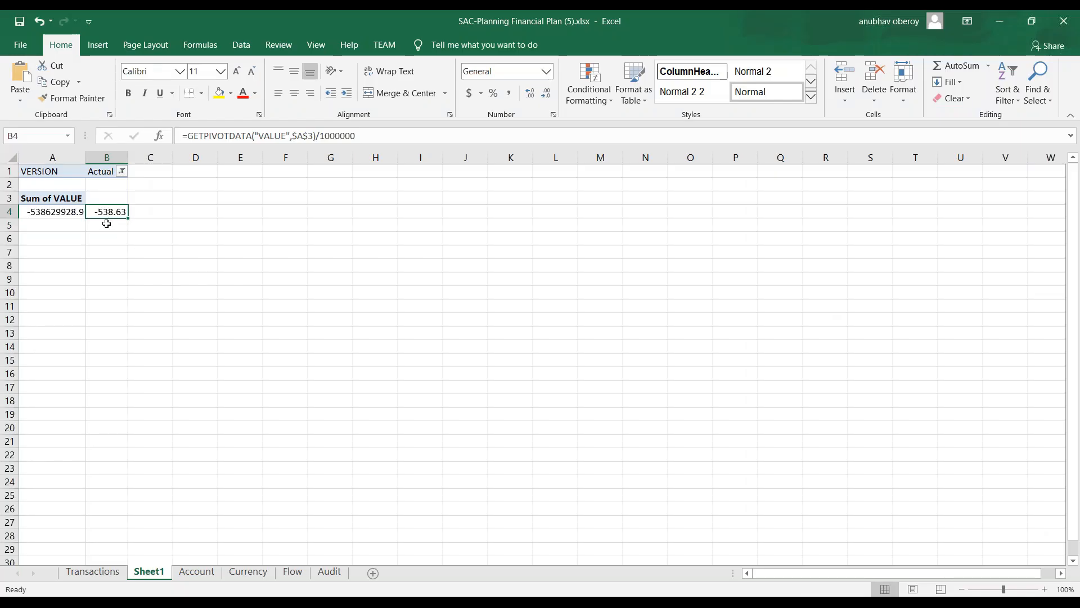
# Enter -359.38 in cell C4 beside the -538.63 pivot figure
pyautogui.click(150, 211)
pyautogui.write('-359.38')
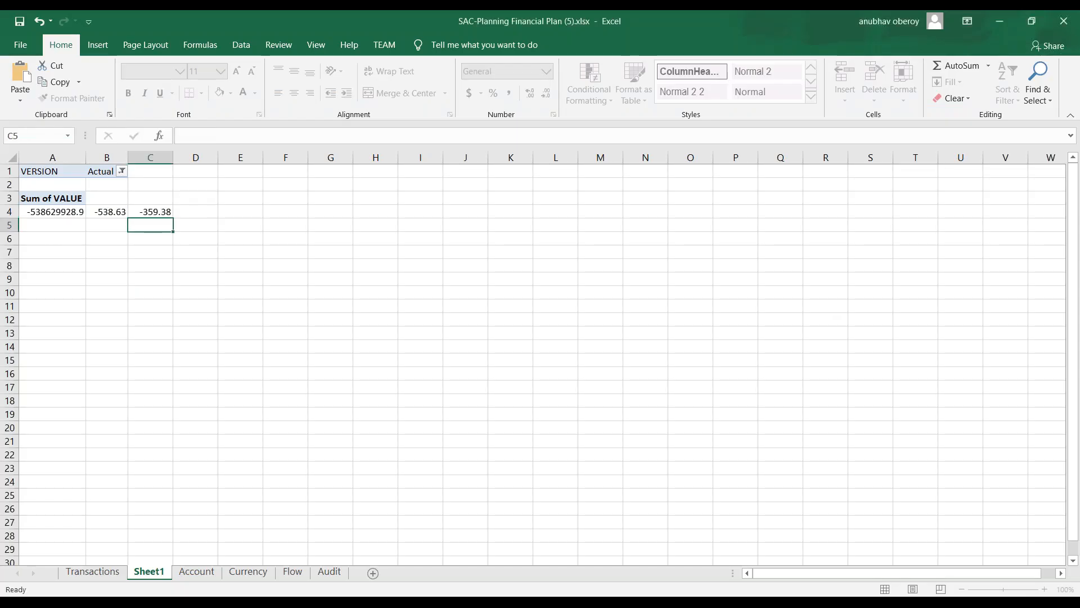
pyautogui.click(149, 211)
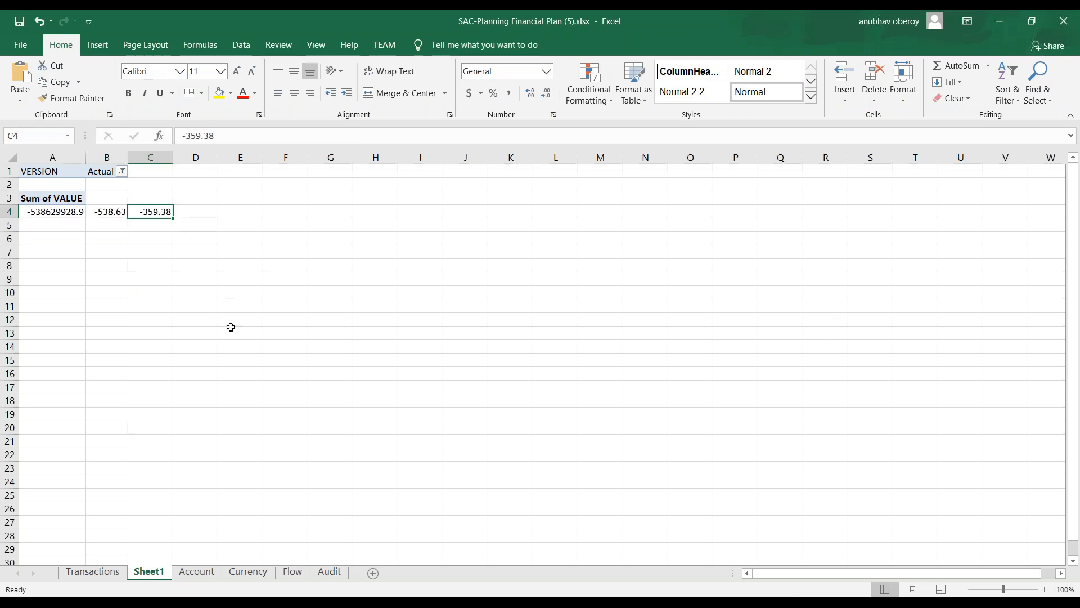
pyautogui.moveTo(201, 353)
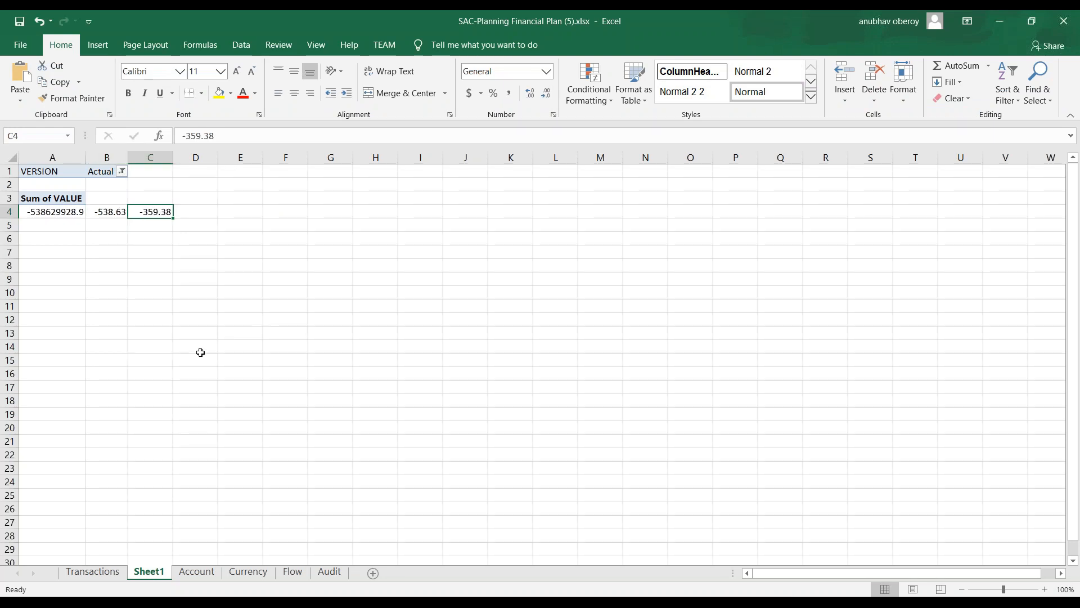
pyautogui.moveTo(167, 261)
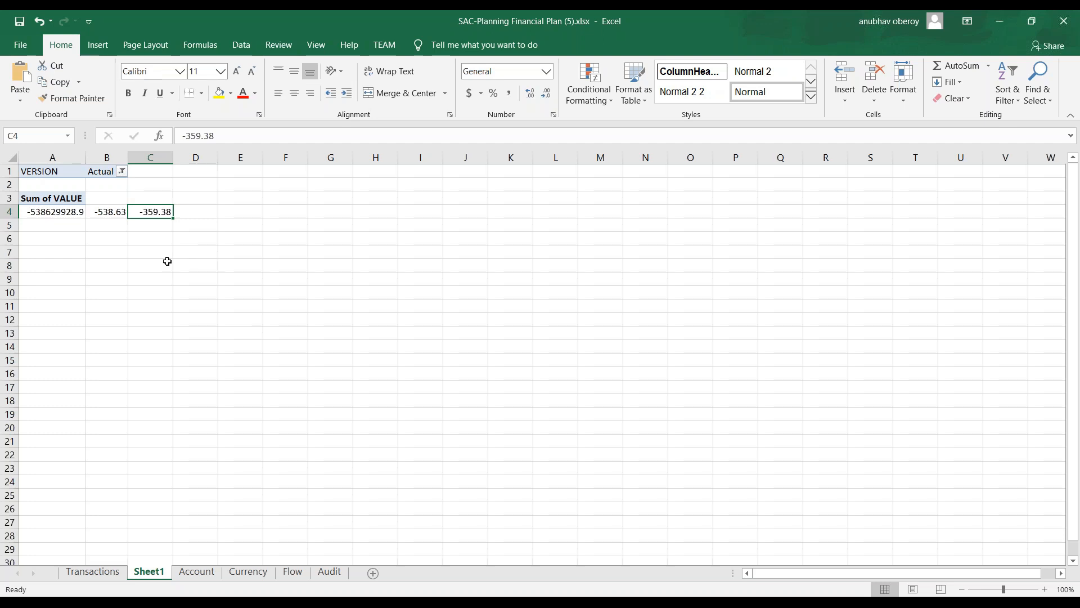
pyautogui.moveTo(303, 233)
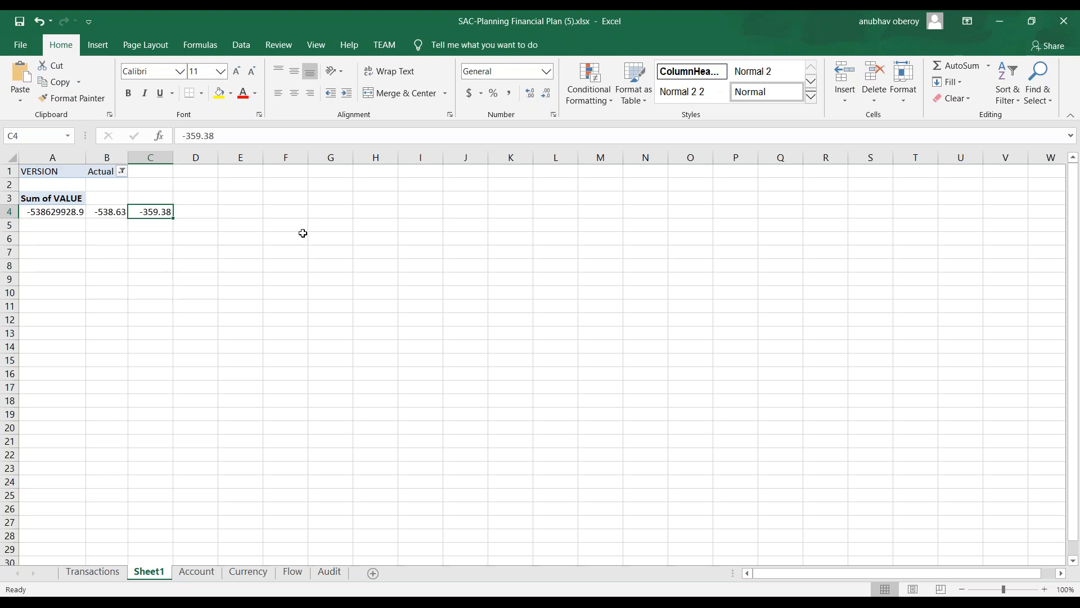